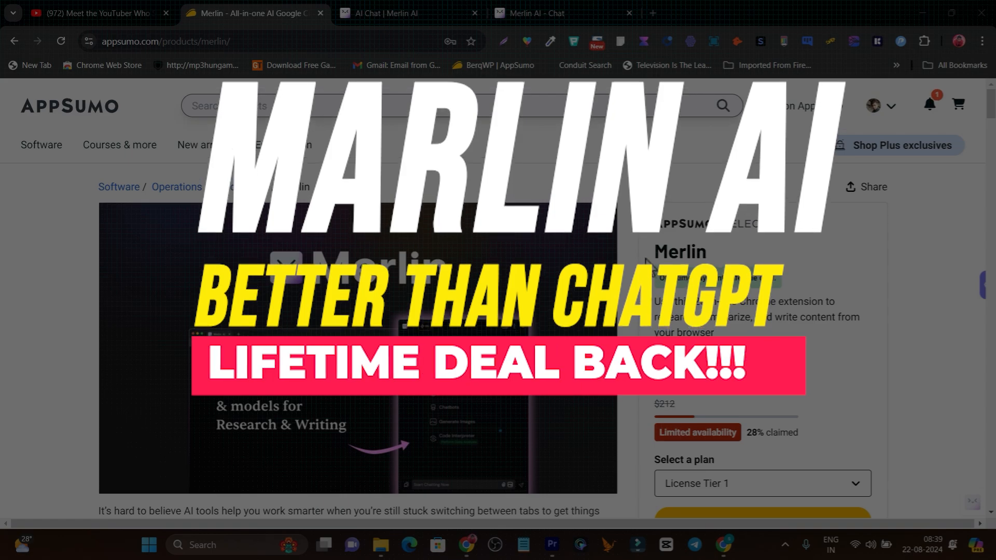
Step: Scroll the AppSumo Merlin page down to the introduction and TL;DR beside the $69 deal
scroll(down, 3)
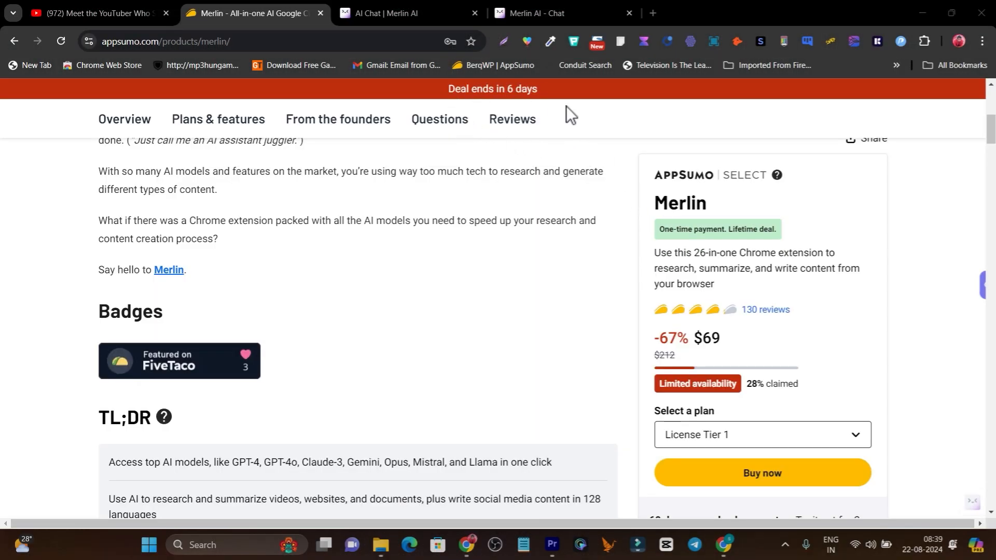
mouse_move(581, 240)
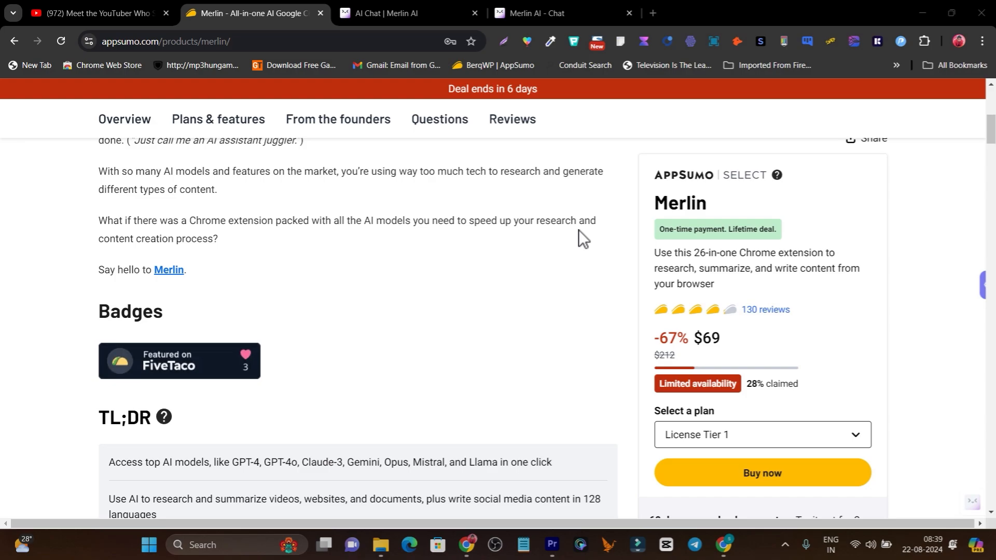
Step: Review the GPT 3.5 model list and the web access modes Off, Turbo and In-Depth
click(543, 12)
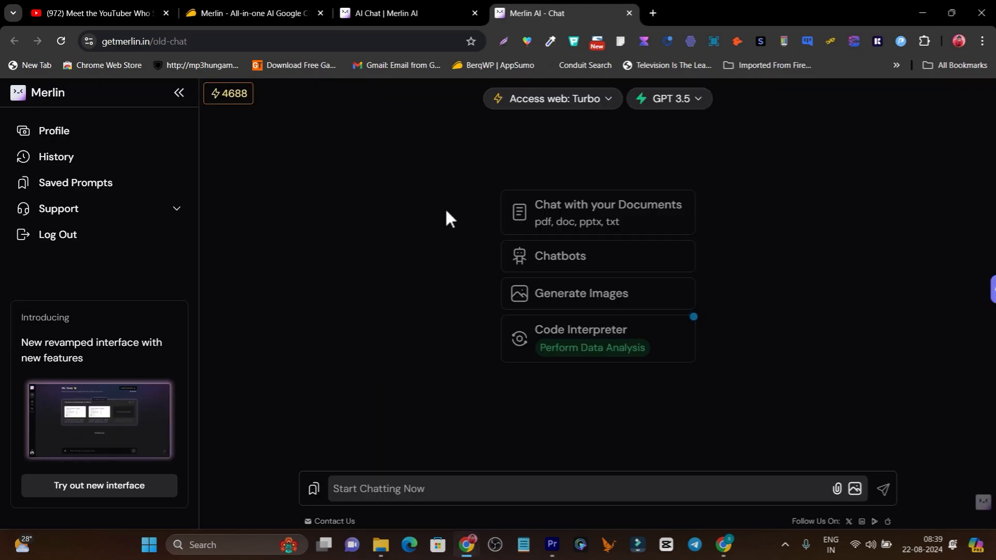
mouse_move(426, 232)
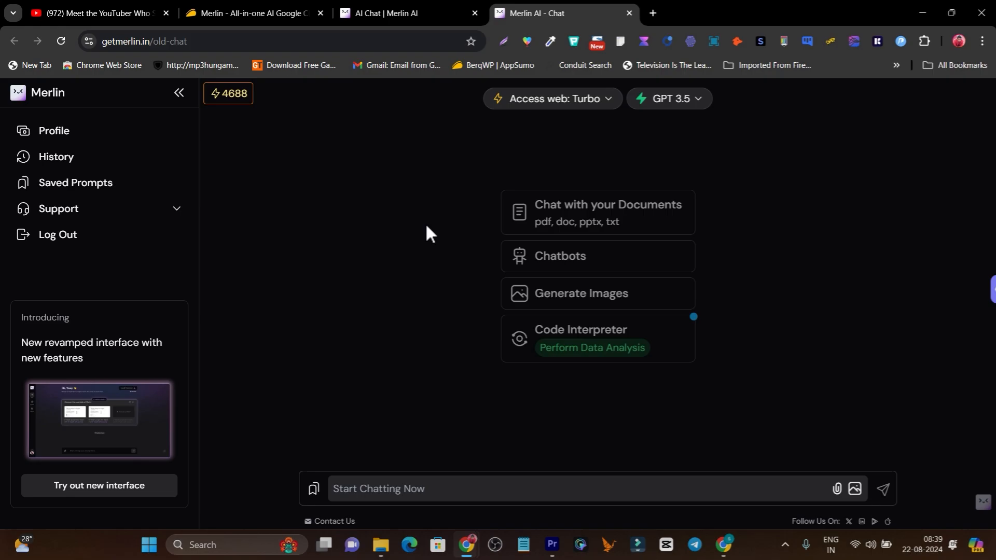
click(552, 98)
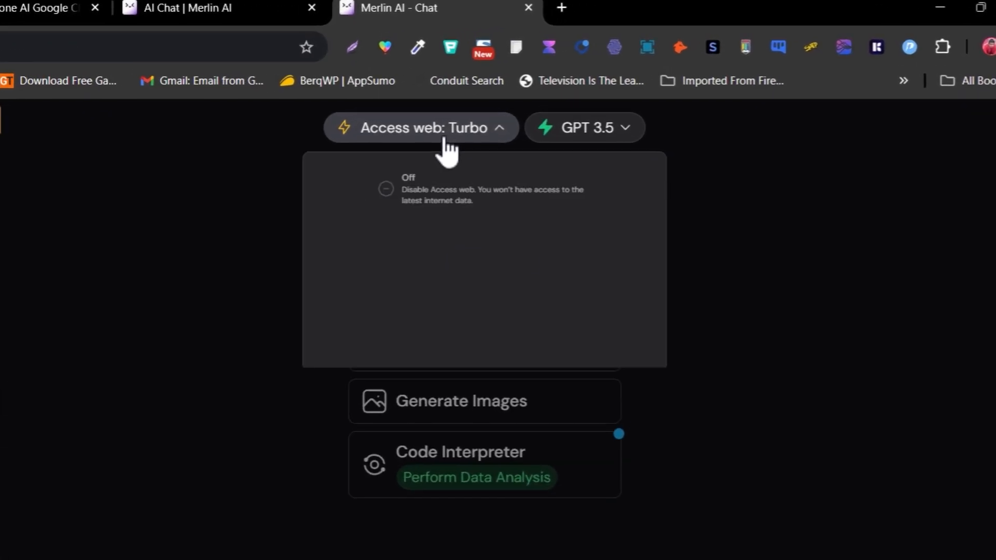
click(582, 127)
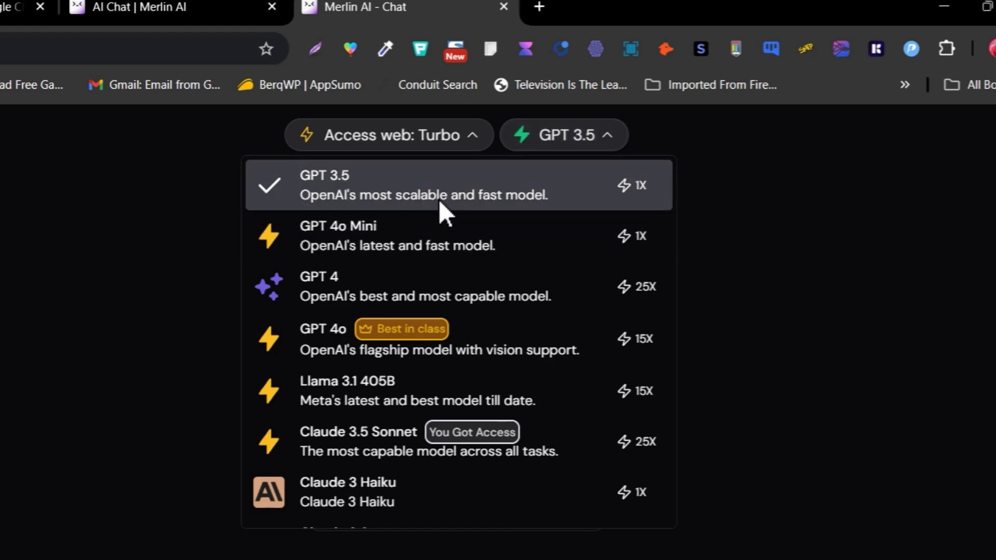
scroll(down, 3)
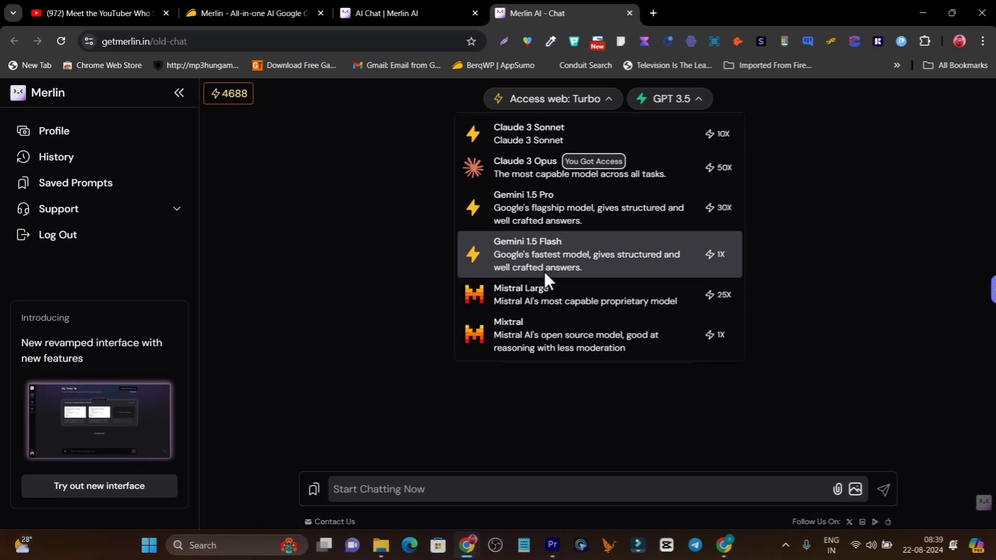
mouse_move(515, 294)
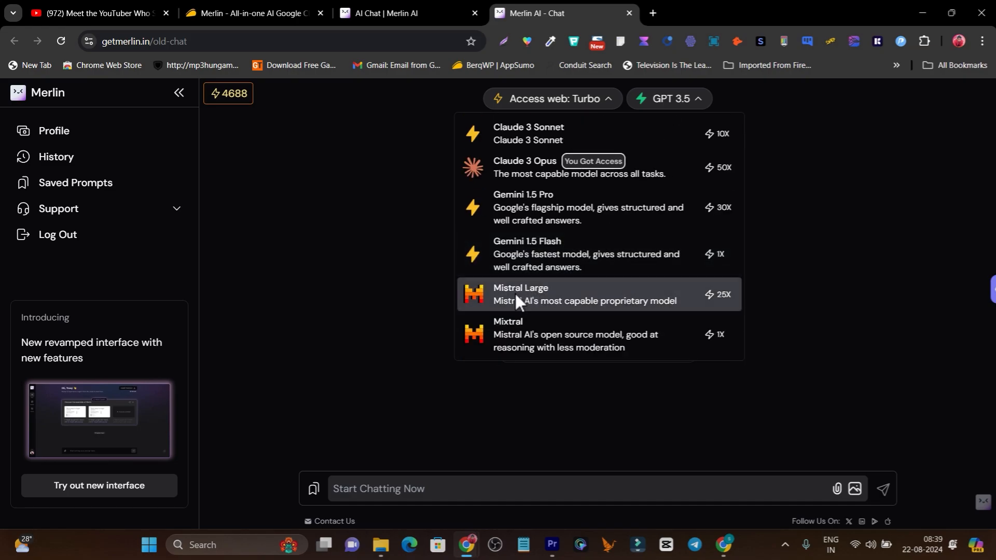
mouse_move(542, 178)
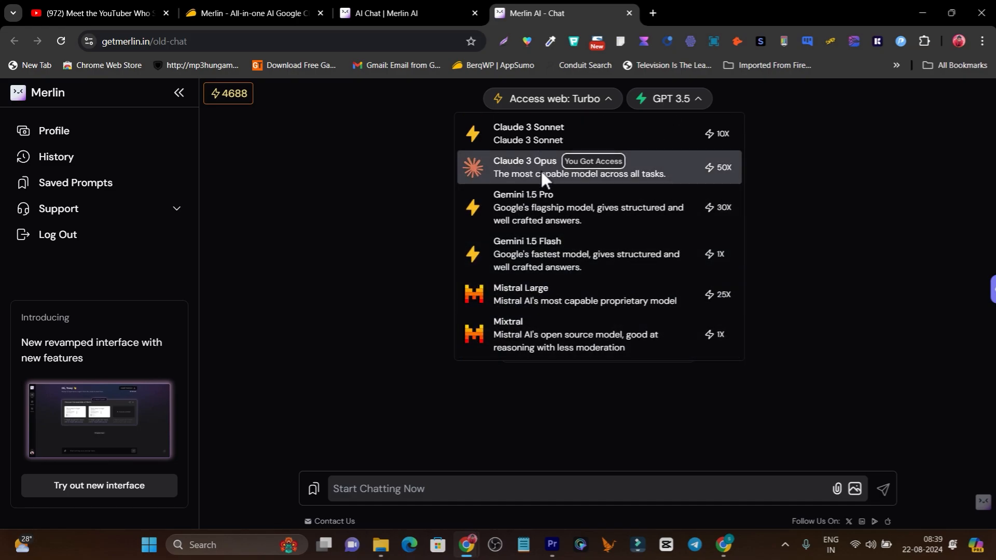
mouse_move(598, 253)
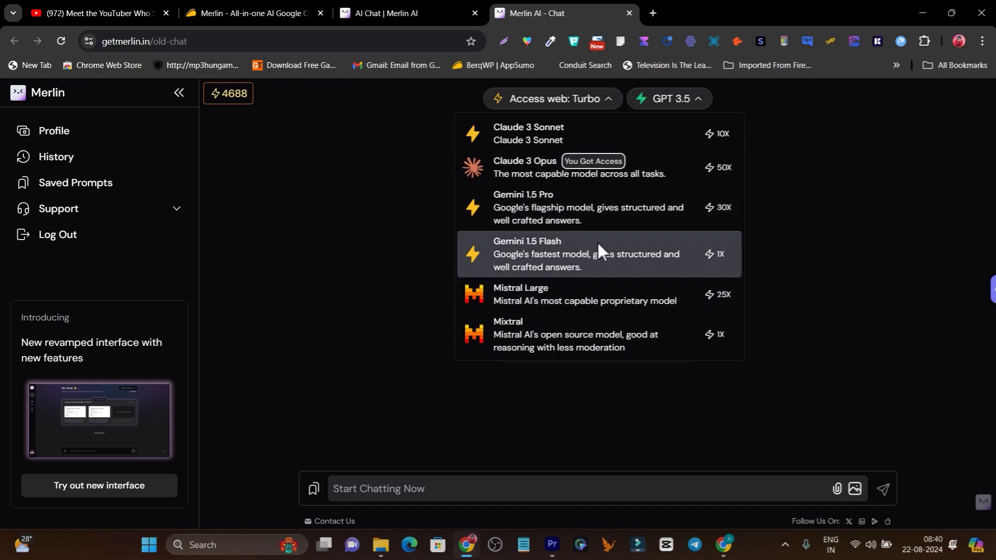
mouse_move(347, 238)
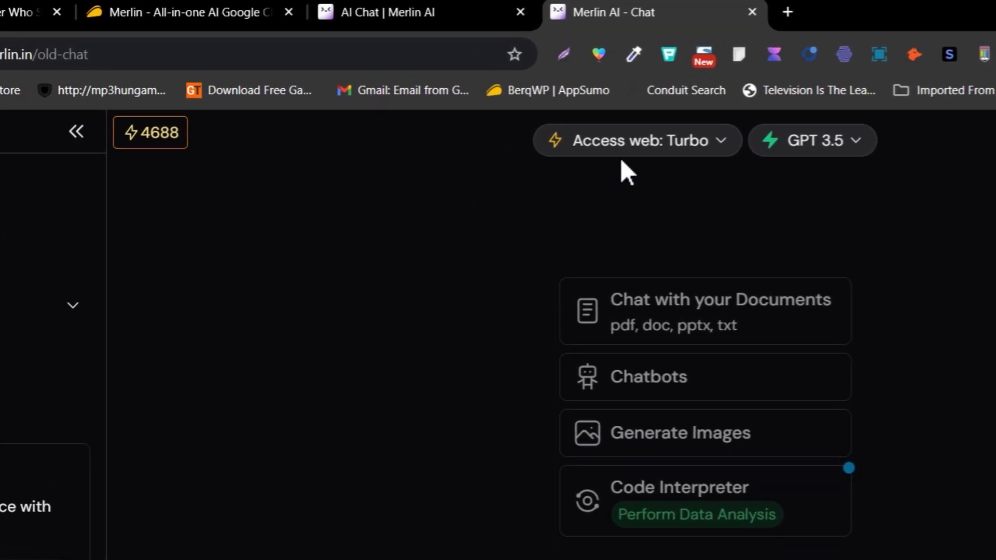
click(636, 140)
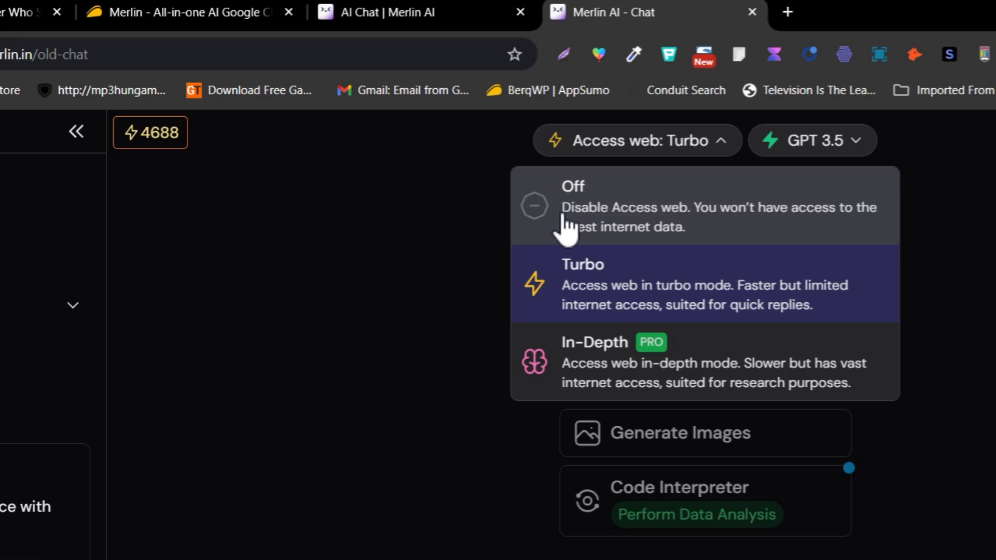
mouse_move(595, 349)
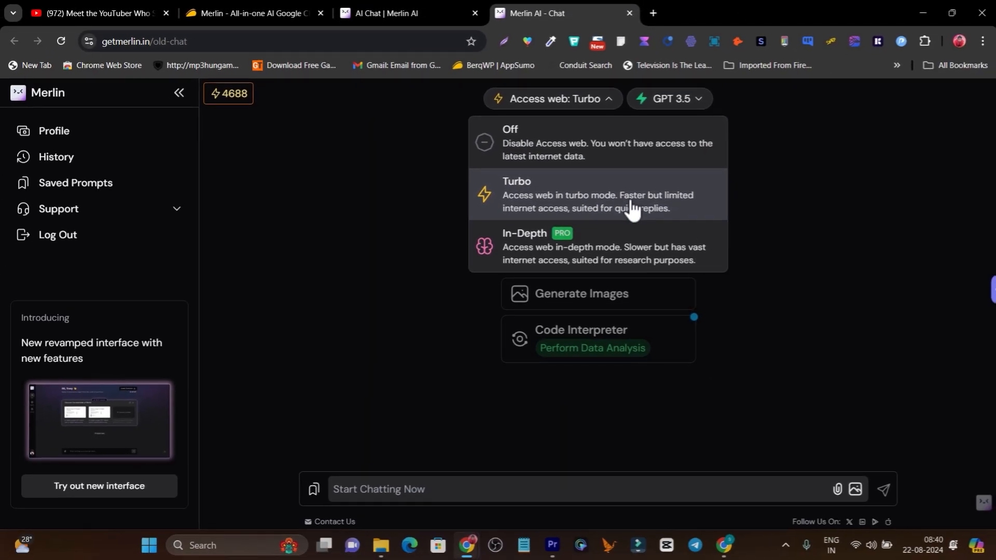
mouse_move(374, 236)
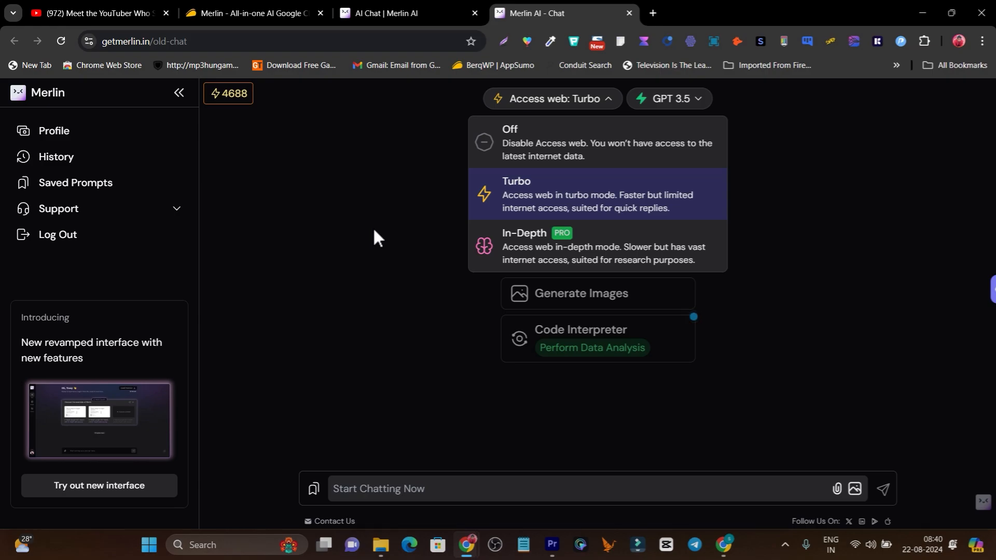
mouse_move(389, 96)
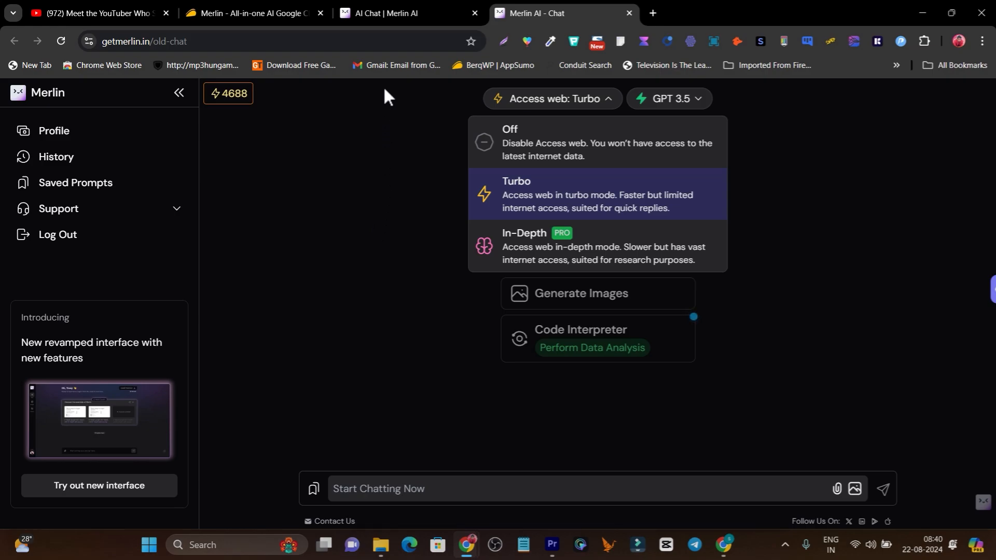
Step: Try the new beta interface, cycle the Merlin Quests cards, and return to AppSumo
click(98, 486)
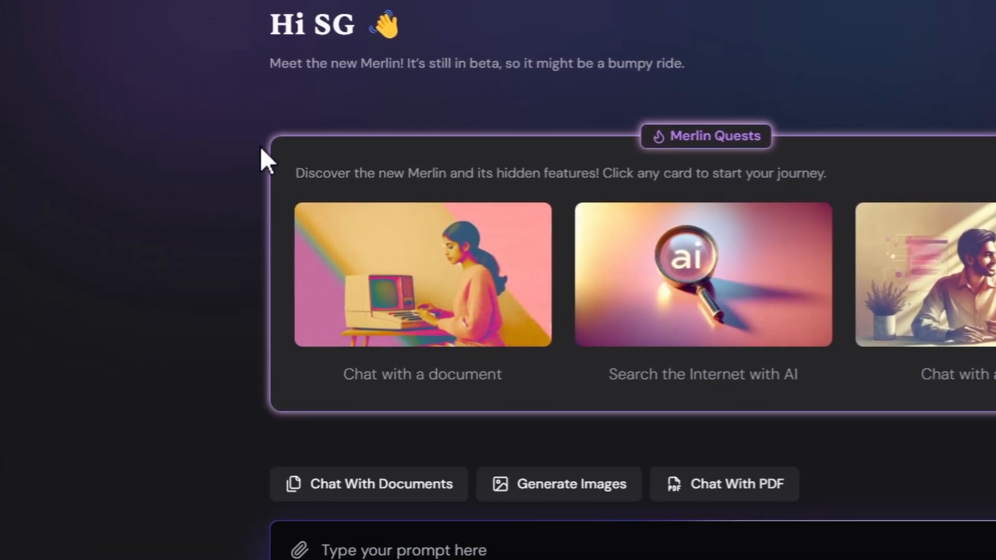
mouse_move(263, 333)
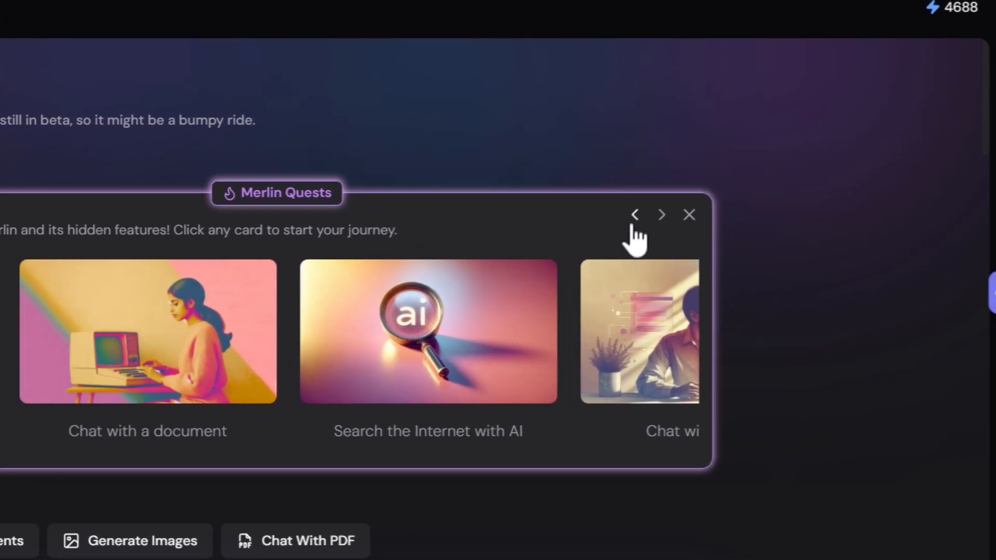
click(633, 214)
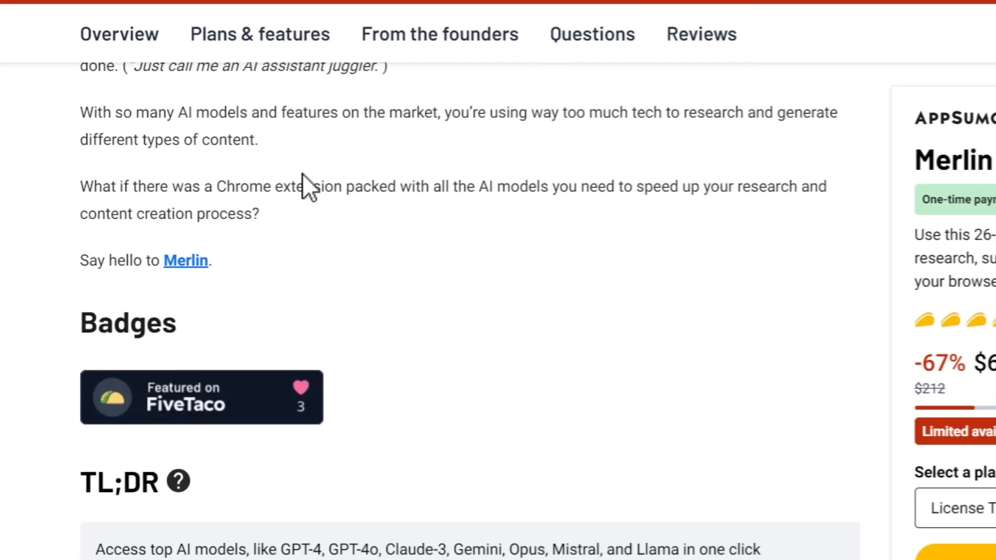
scroll(down, 3)
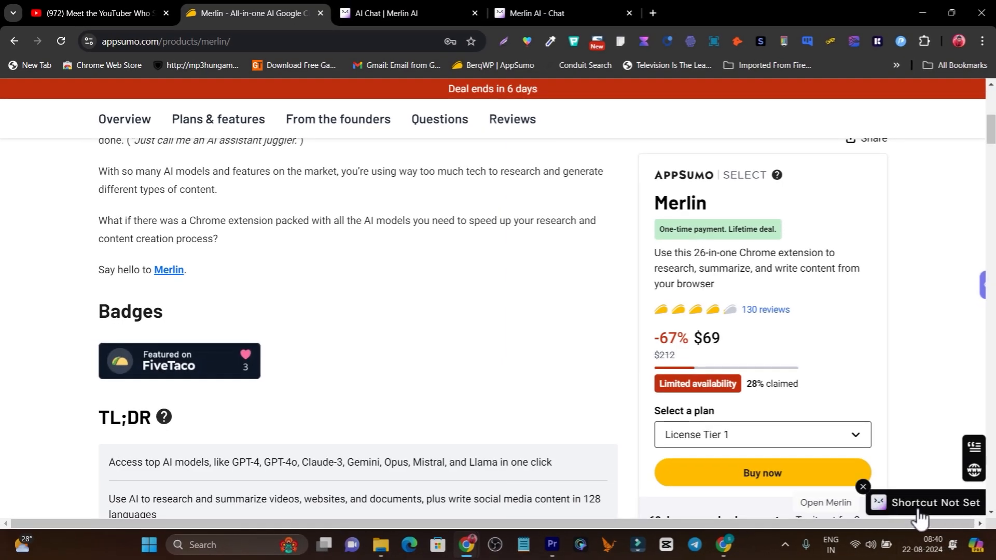
Step: Ask the Merlin sidebar to generate a review of the AppSumo page and read the GPT 4o result
click(823, 502)
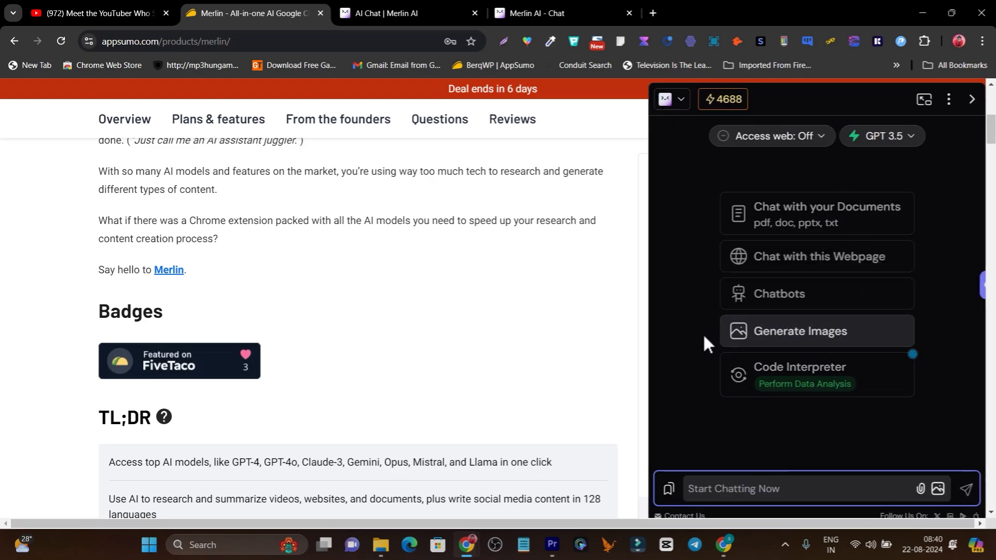
mouse_move(785, 256)
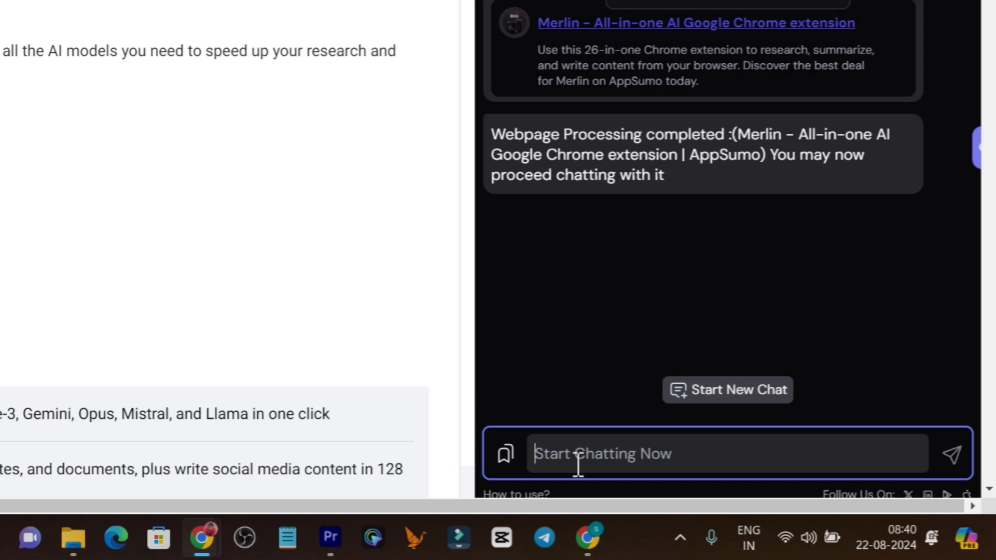
text(generate r)
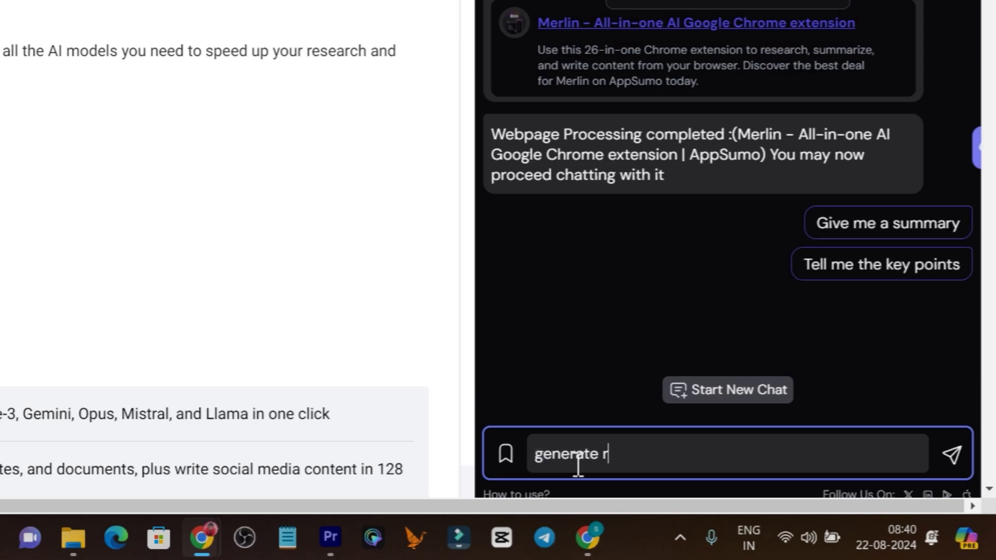
text(eview o)
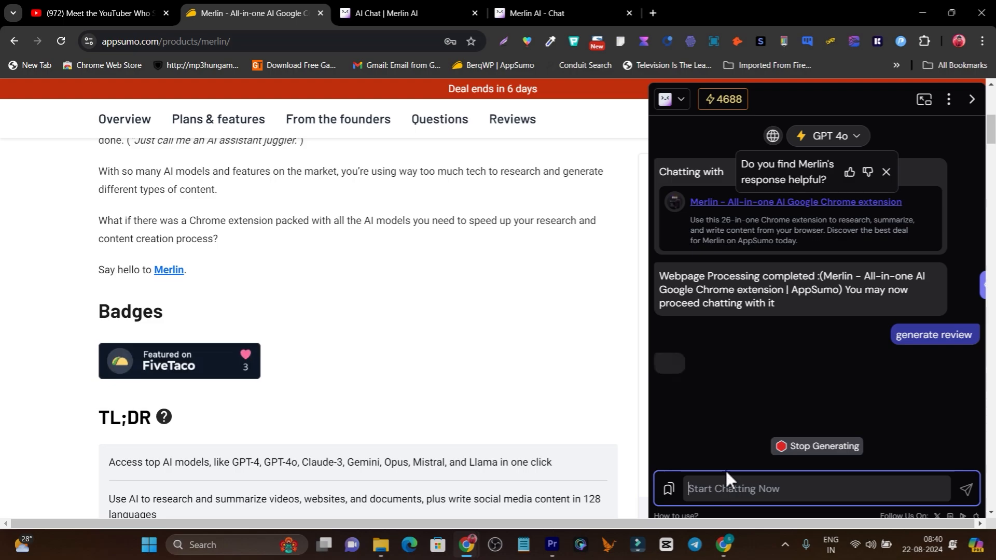
click(935, 335)
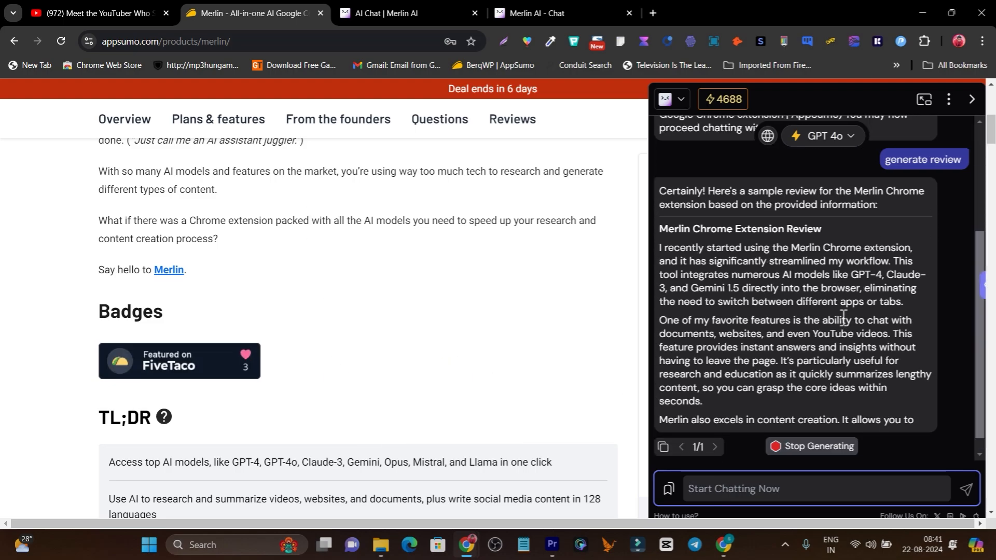
scroll(down, 3)
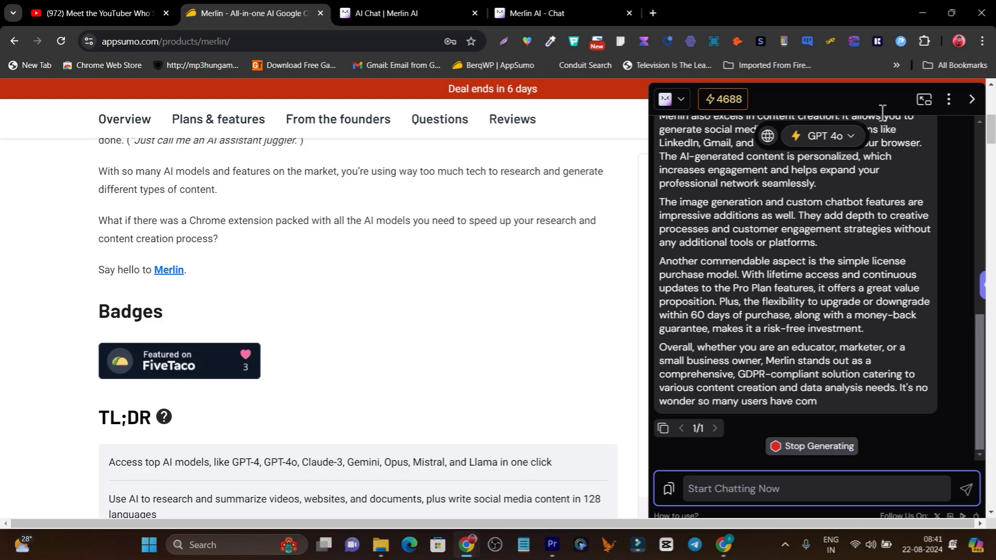
click(820, 135)
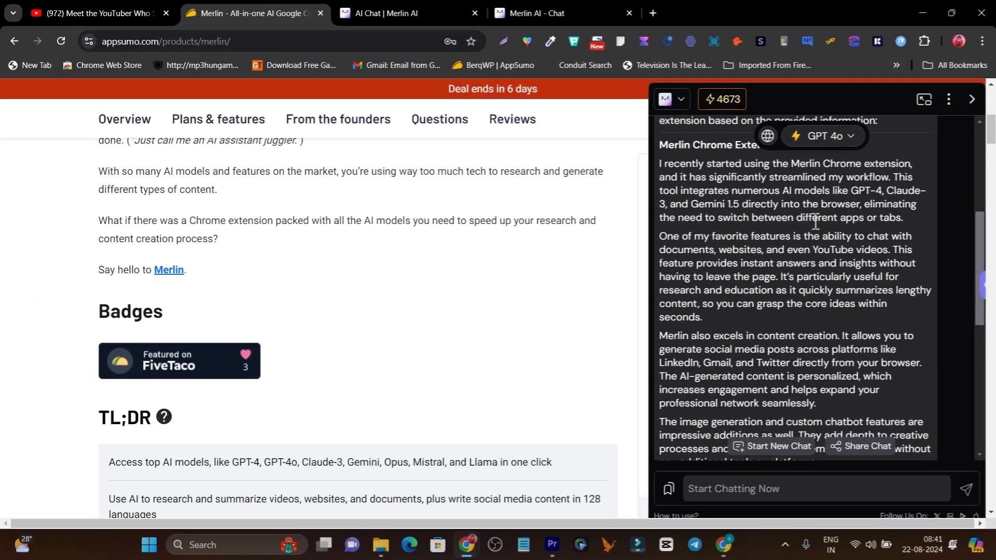
mouse_move(627, 270)
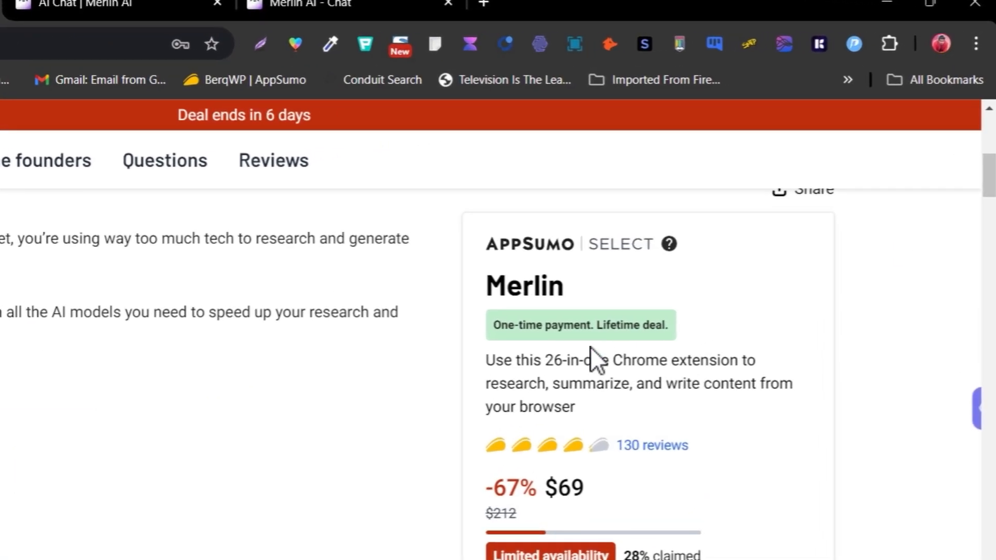
Step: Go to Gmail and open the 'Want Unlimited Traffic (Do this)' email
scroll(down, 3)
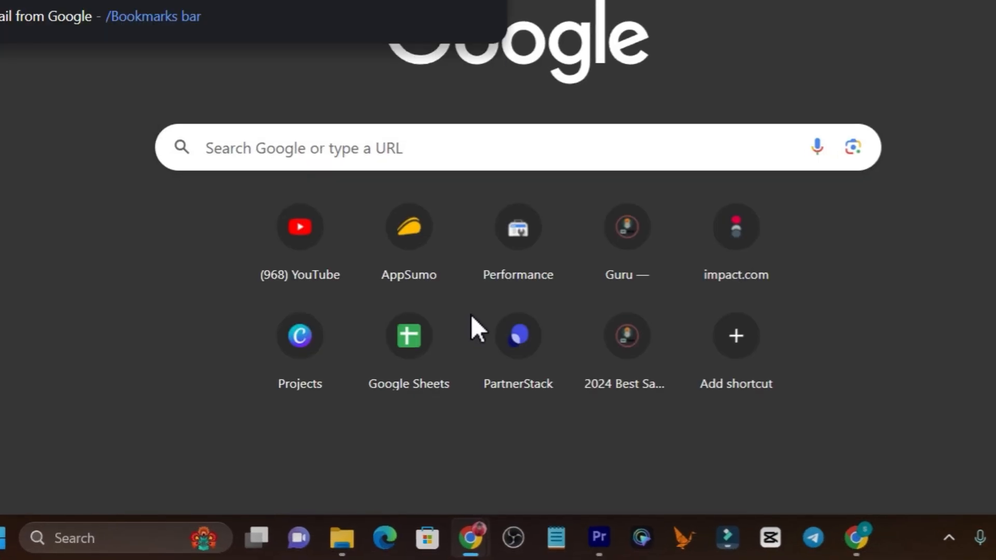
text(gmail)
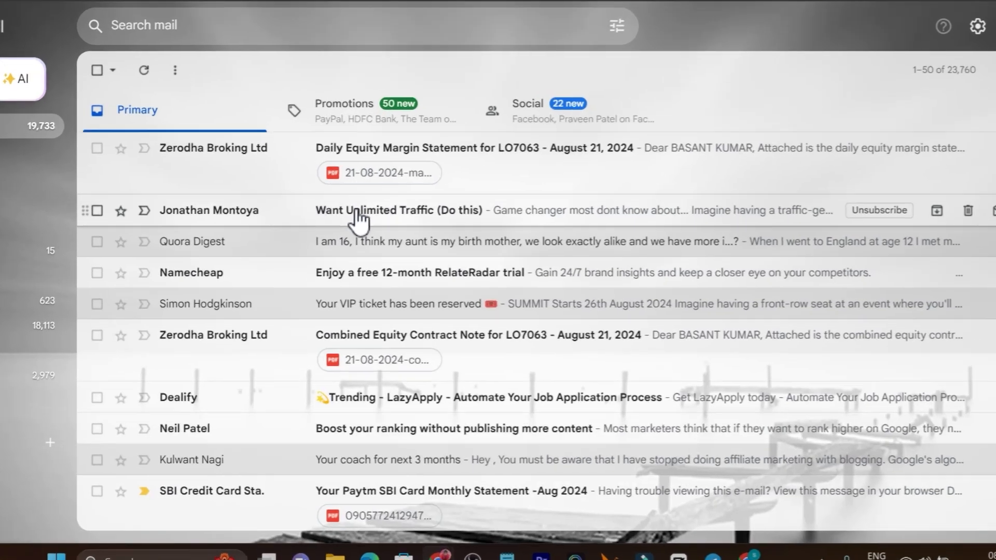
click(400, 211)
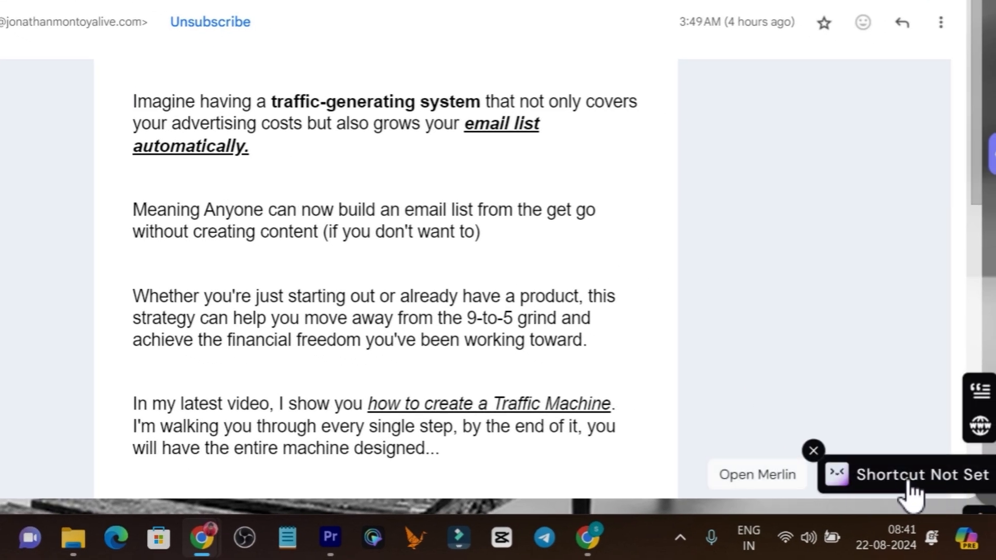
Step: Have the Merlin sidebar write the email reply and read the drafted response
click(756, 474)
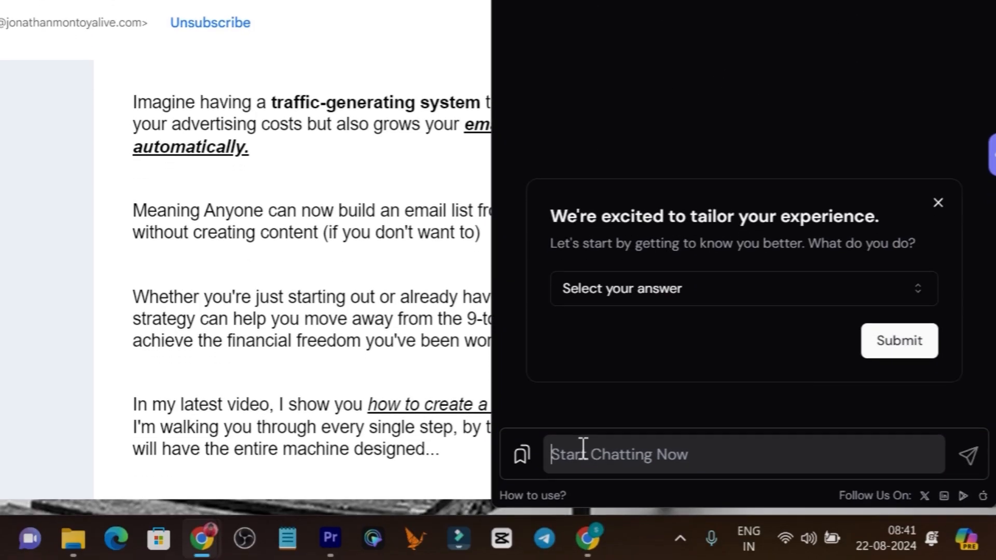
text(write the email reply)
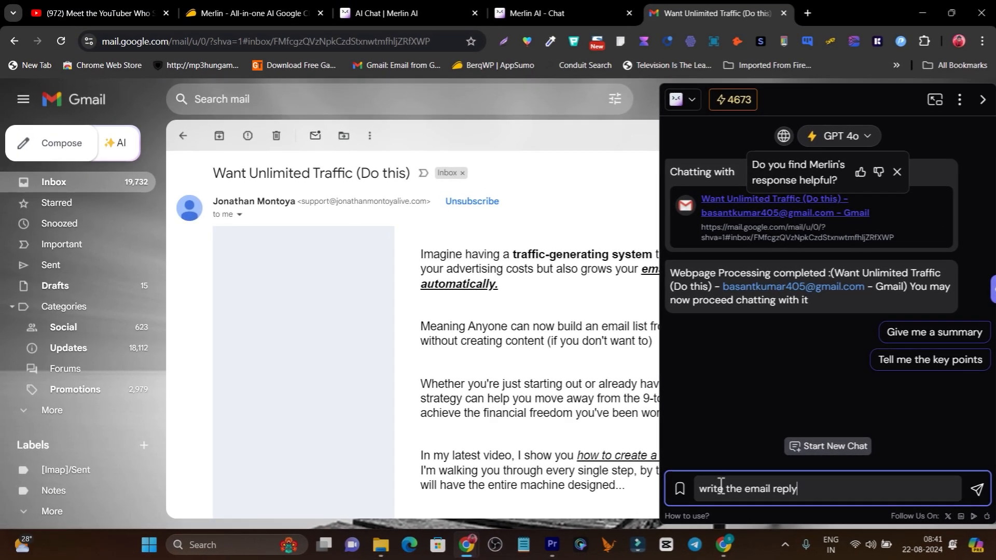
click(977, 488)
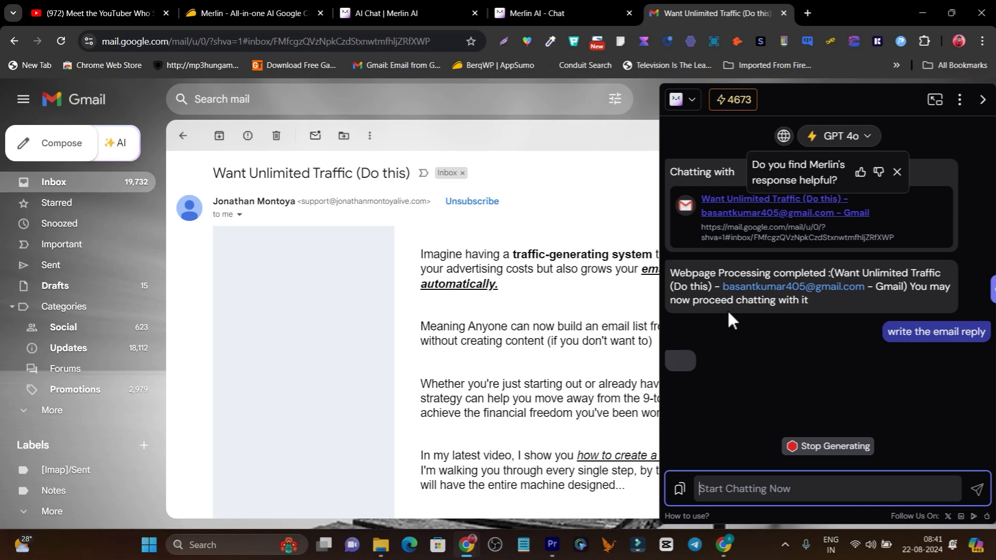
click(934, 331)
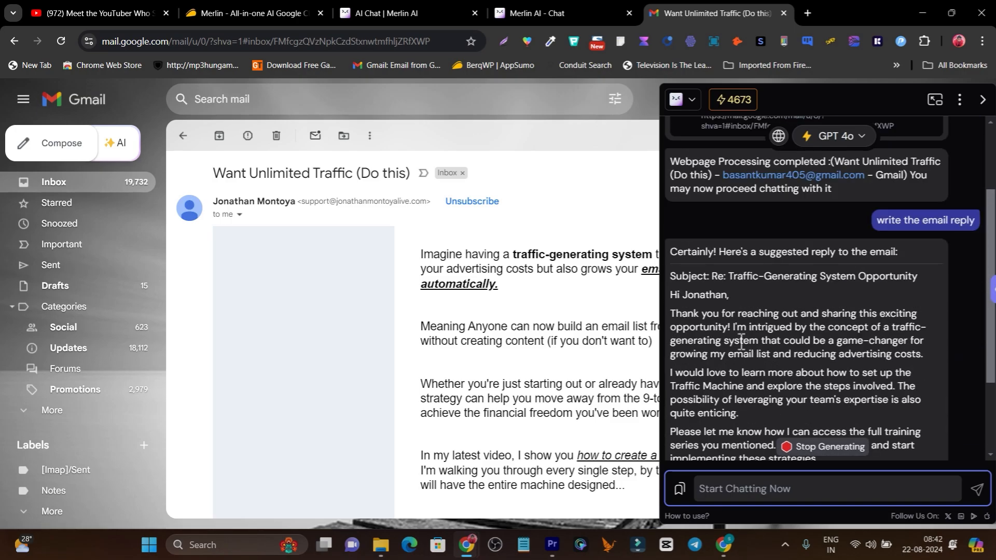
scroll(down, 3)
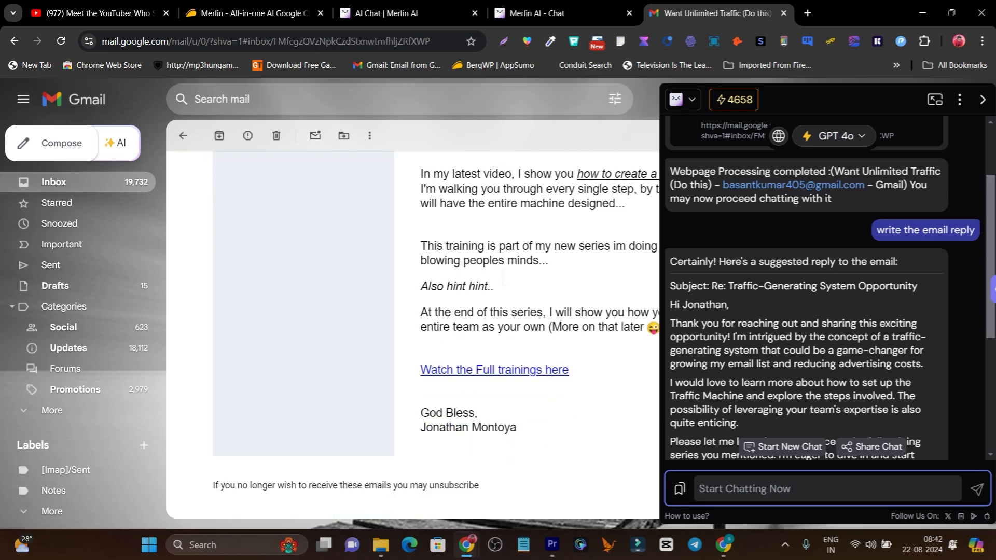
scroll(up, 3)
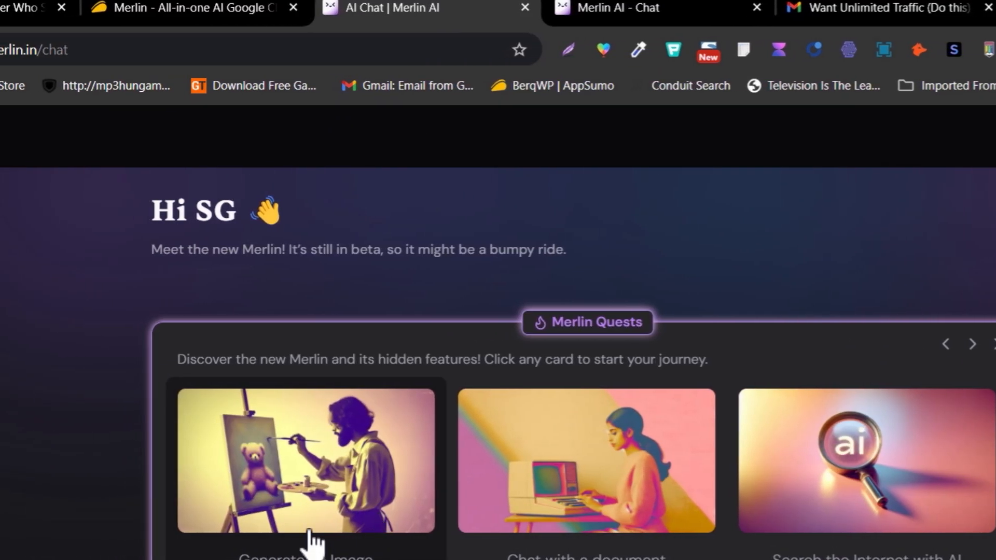
Step: Use the Generate an Image quest with prompt 'Generate a piegon on moon with flowers' and ask
click(308, 462)
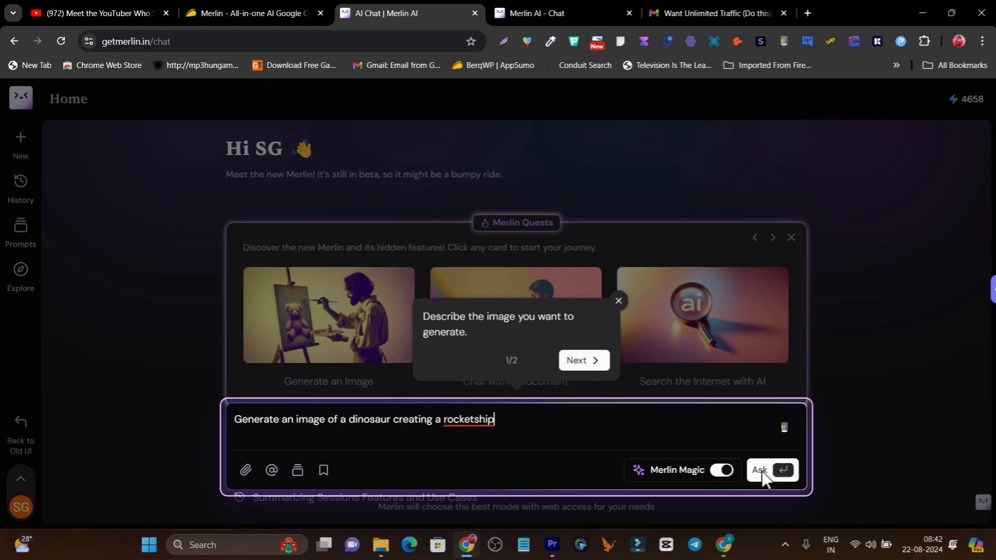
mouse_move(649, 457)
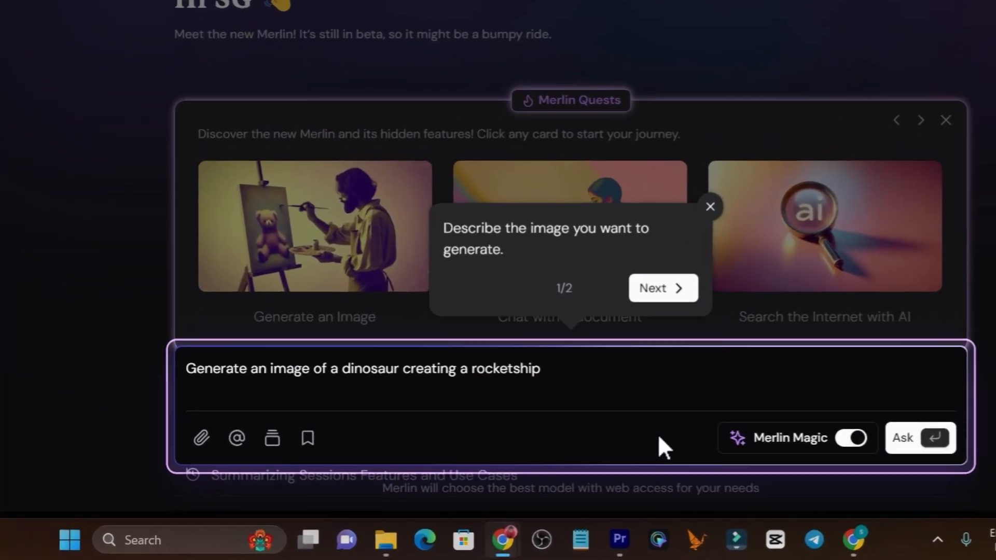
click(709, 206)
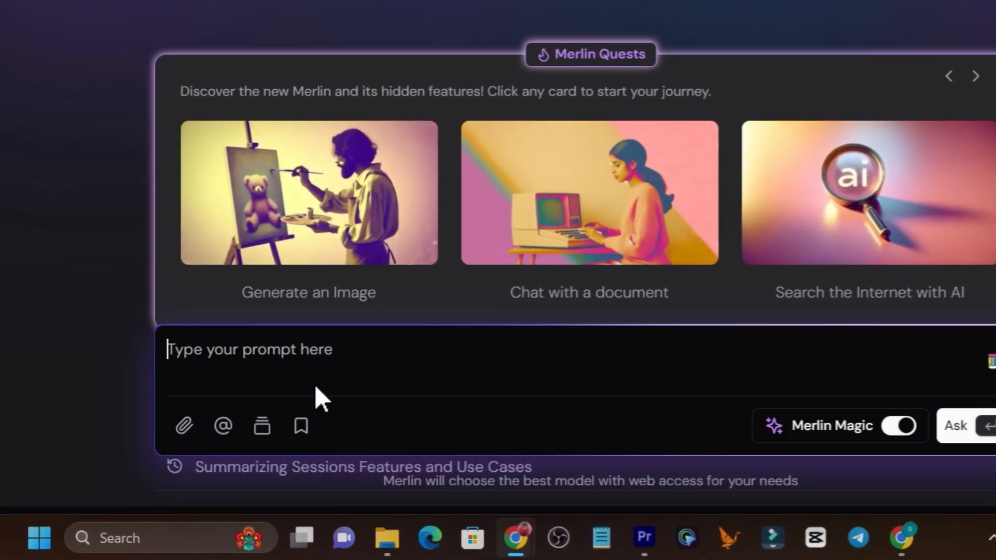
mouse_move(336, 374)
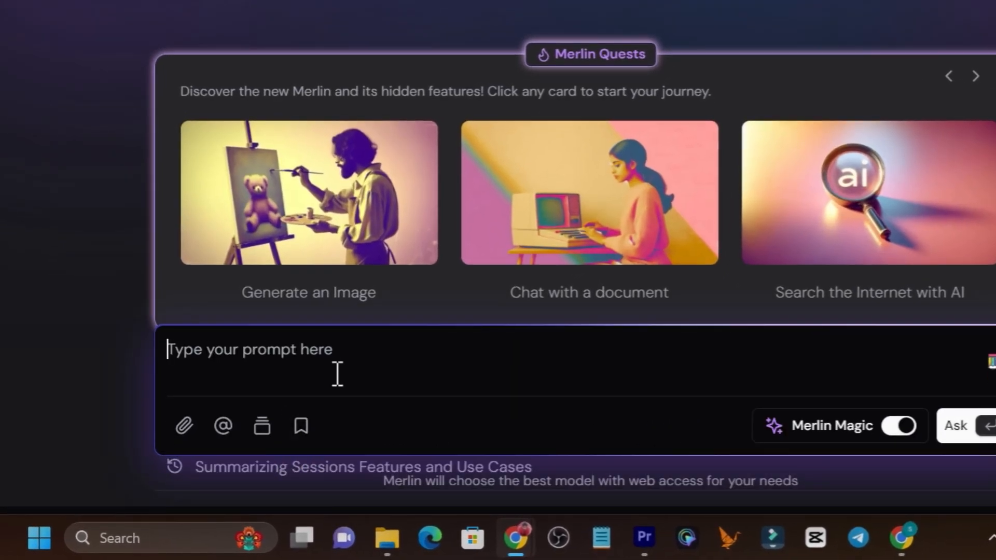
text(Generate)
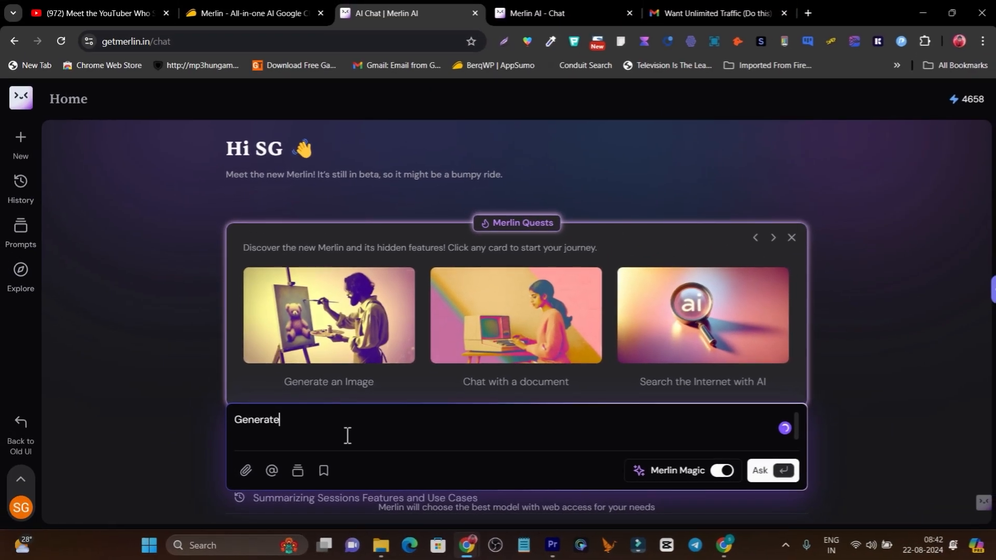
text(a pie)
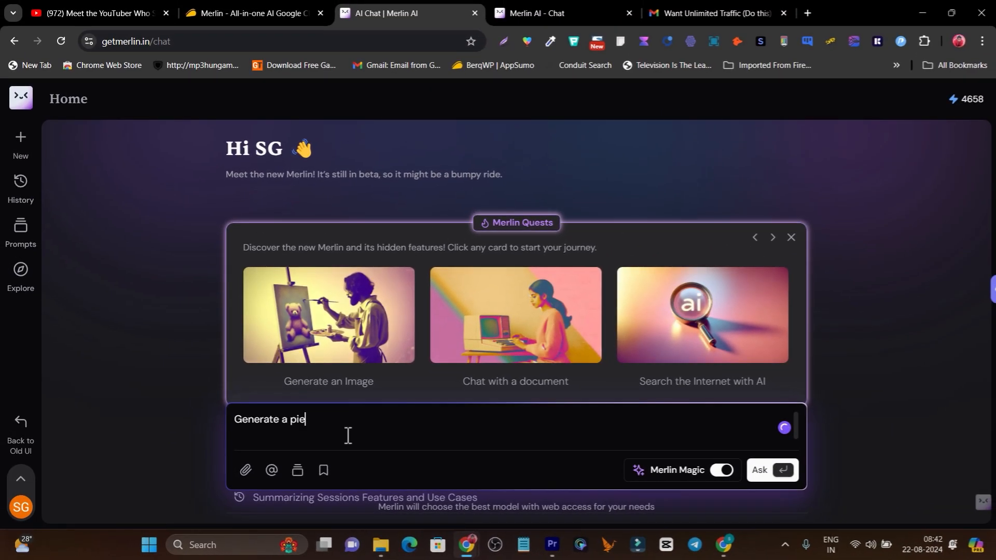
text(gon on moon with)
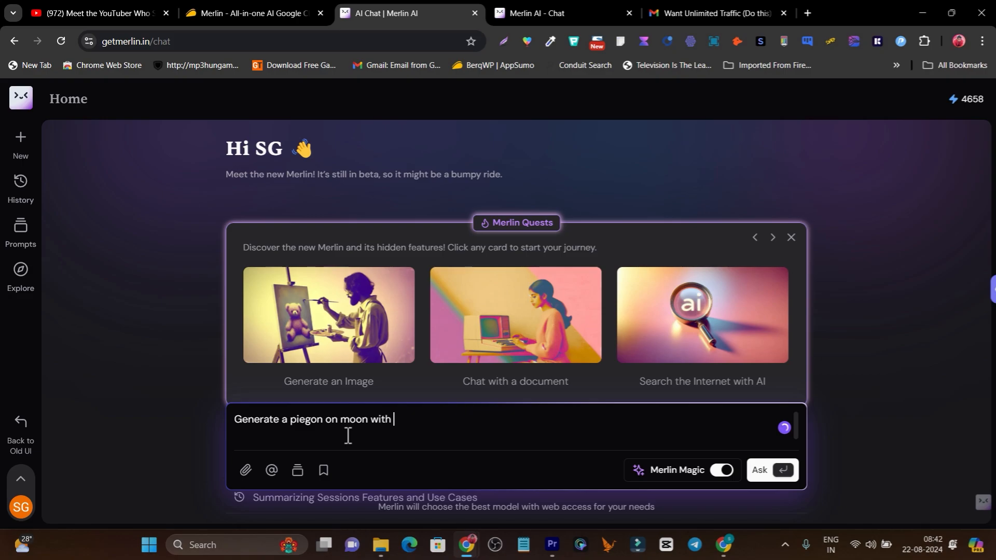
text(flowers)
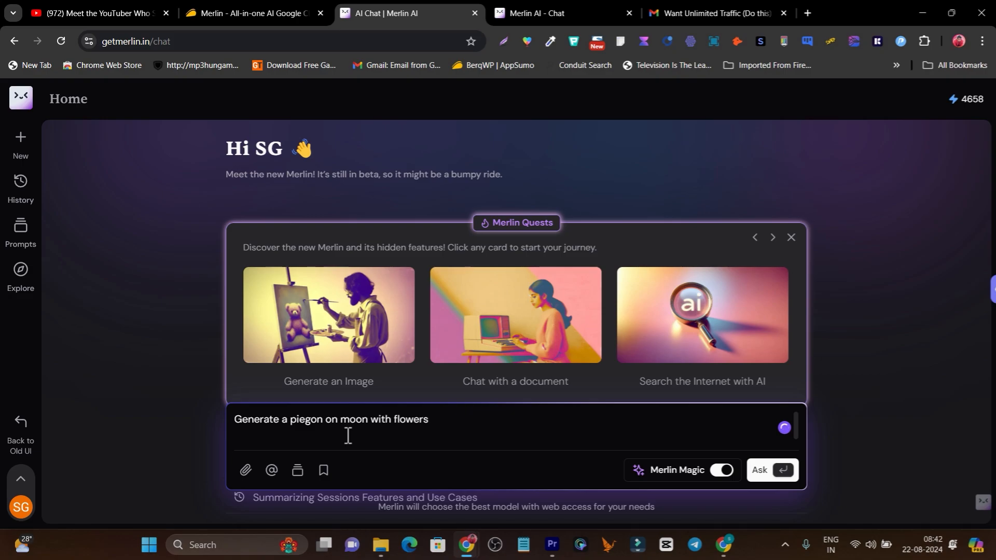
click(771, 470)
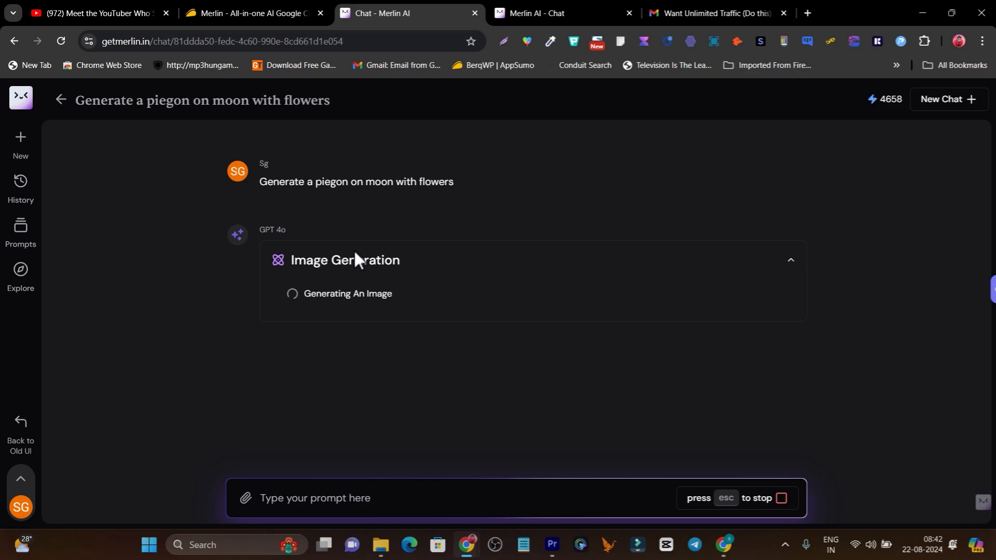
mouse_move(343, 357)
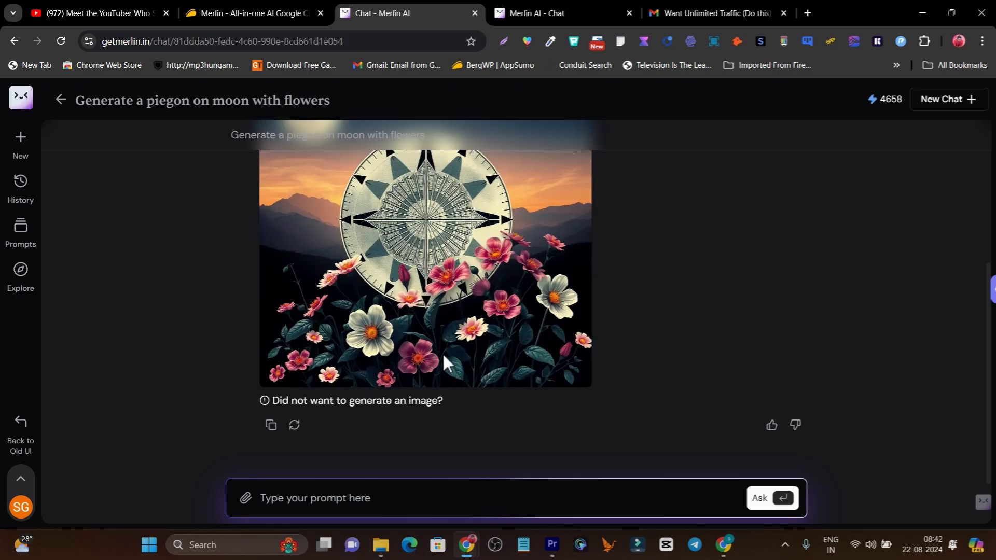
Step: View the generated moon-and-flowers image and expand its Image Generation progress steps
scroll(up, 3)
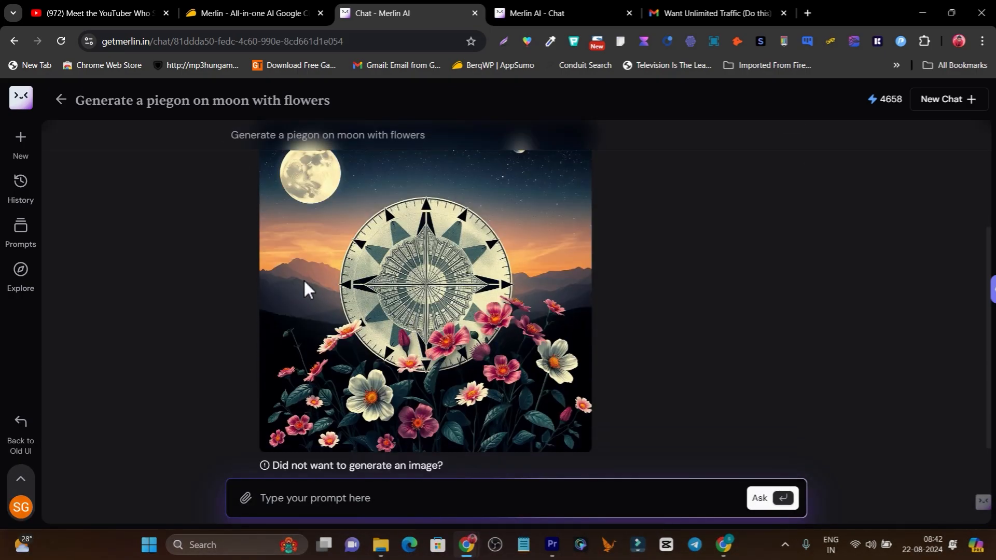
mouse_move(340, 386)
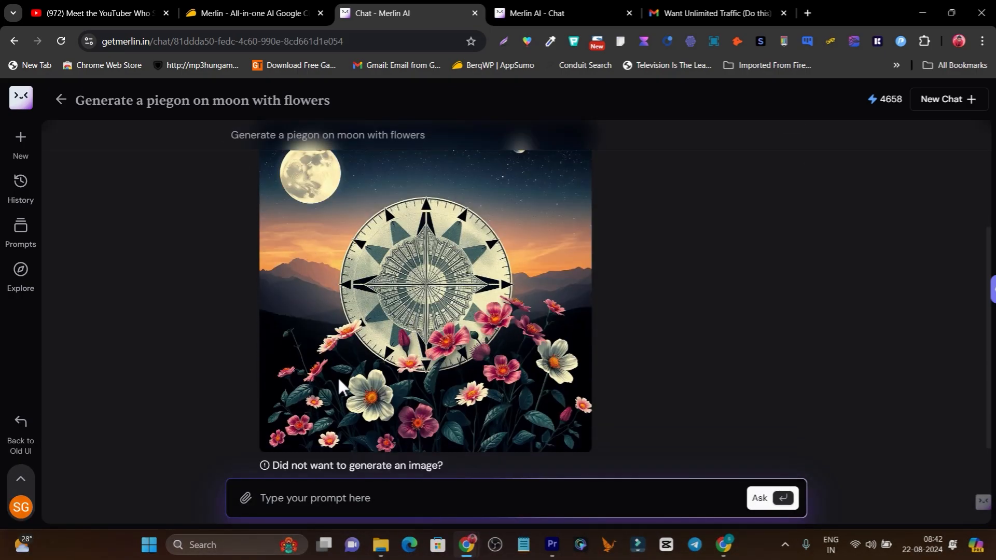
scroll(up, 3)
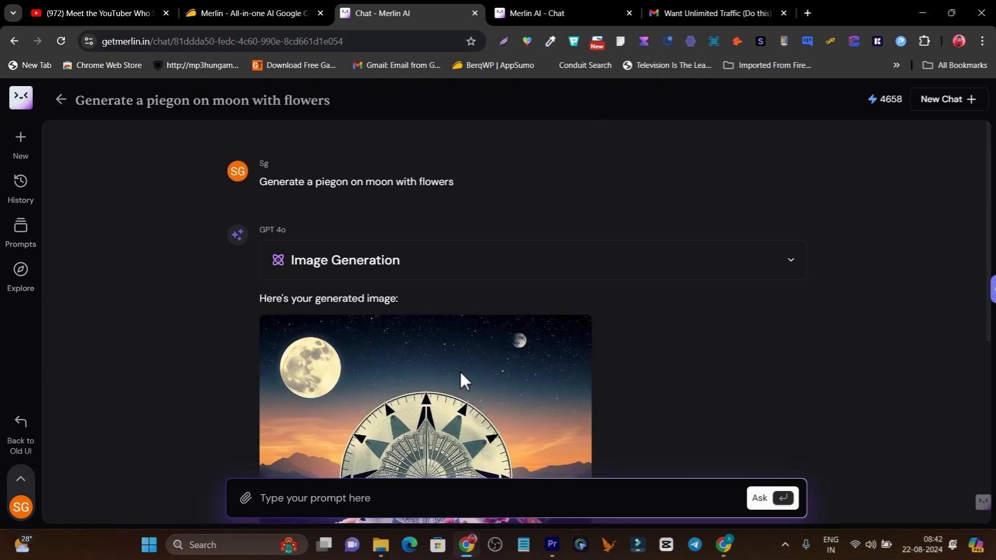
click(790, 259)
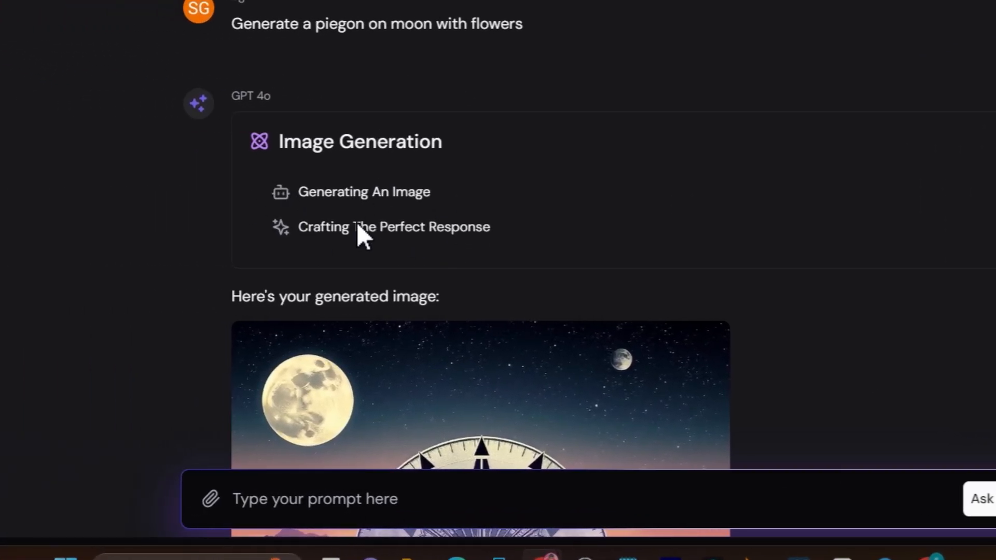
mouse_move(325, 242)
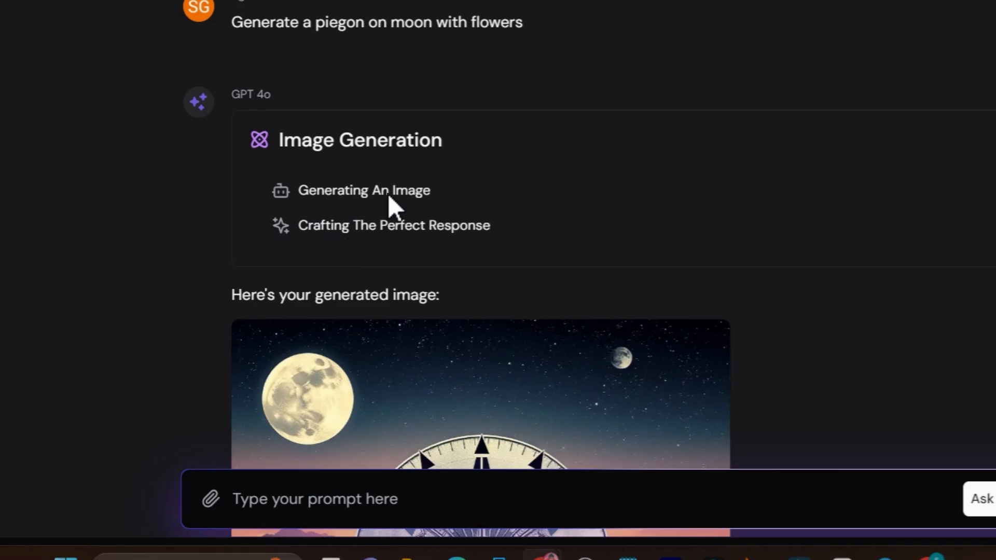
scroll(down, 3)
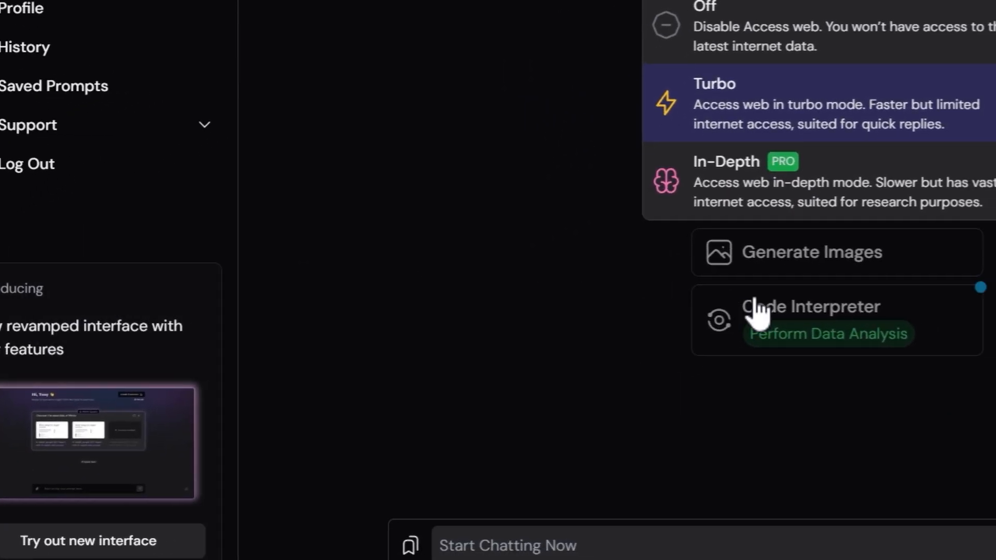
Step: Show the Access web modes Off, Turbo and In-Depth in the old chat UI
scroll(down, 3)
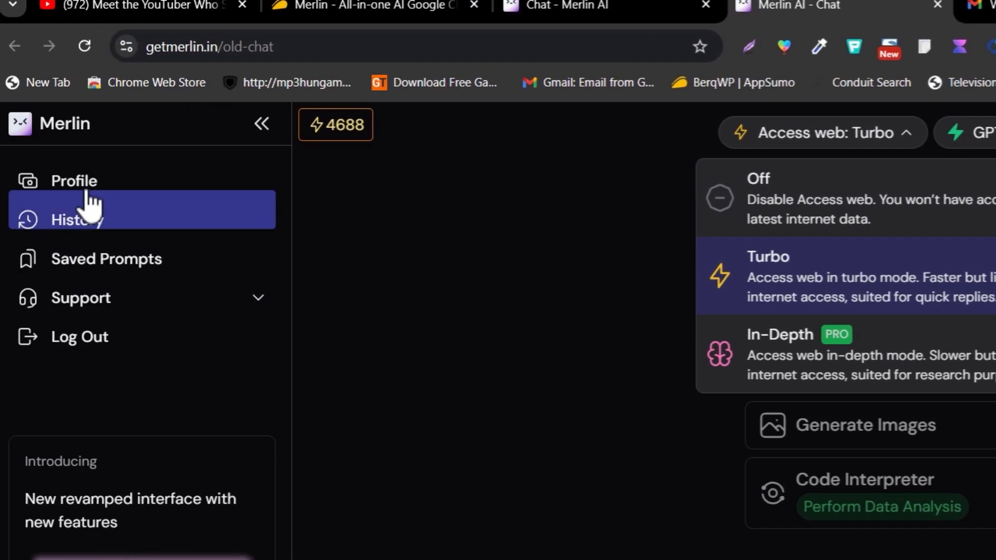
click(261, 124)
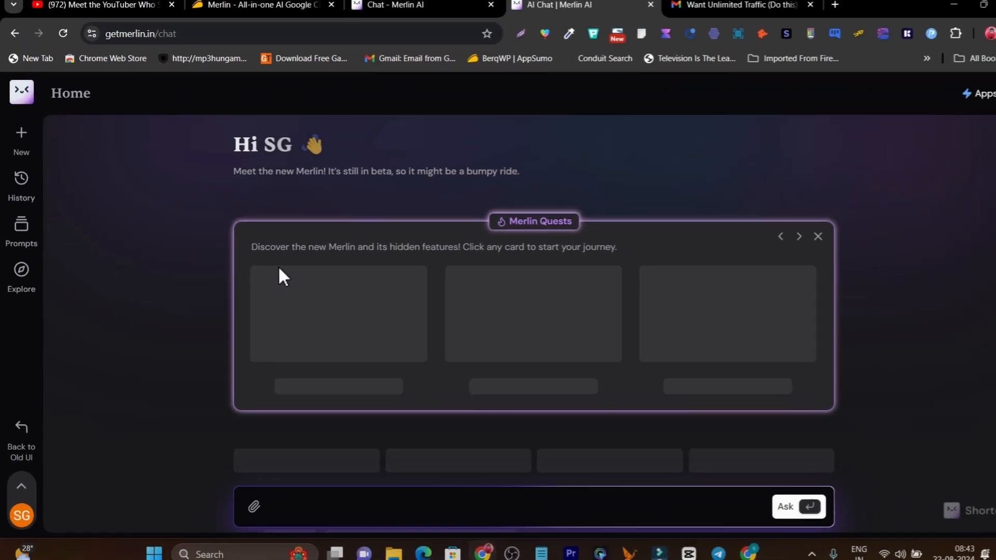
Step: Scroll to 'What else Merlin has to offer?' and launch the Bonkers image generator
scroll(down, 3)
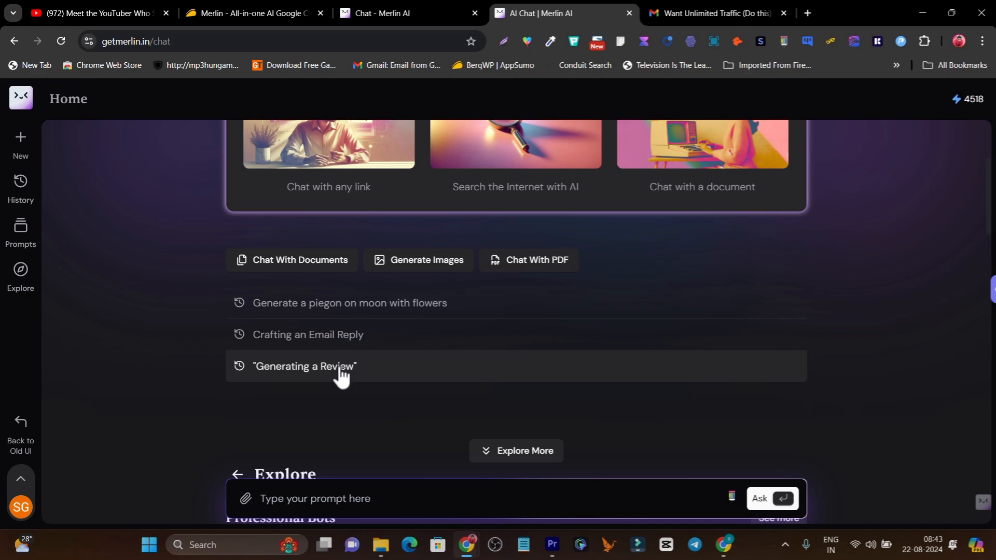
scroll(down, 3)
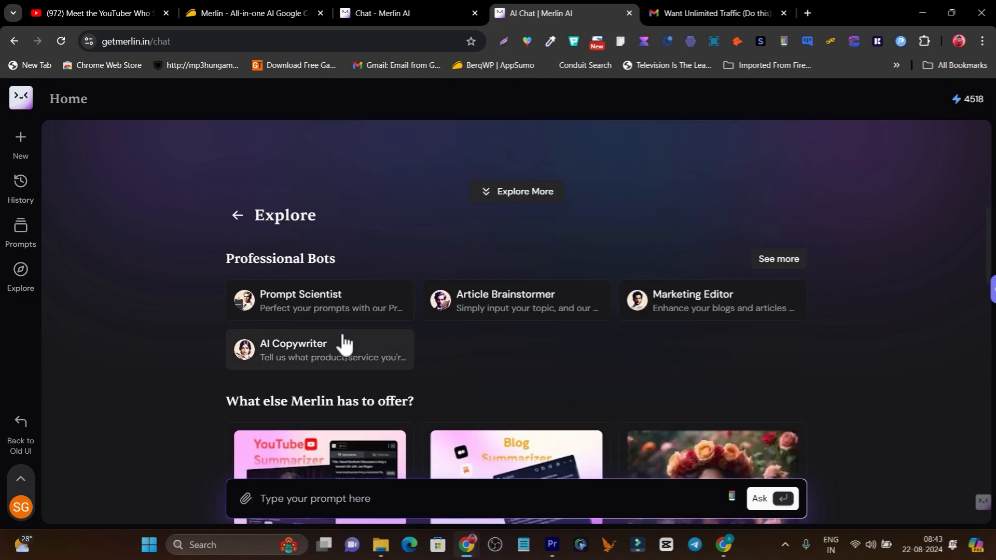
scroll(down, 3)
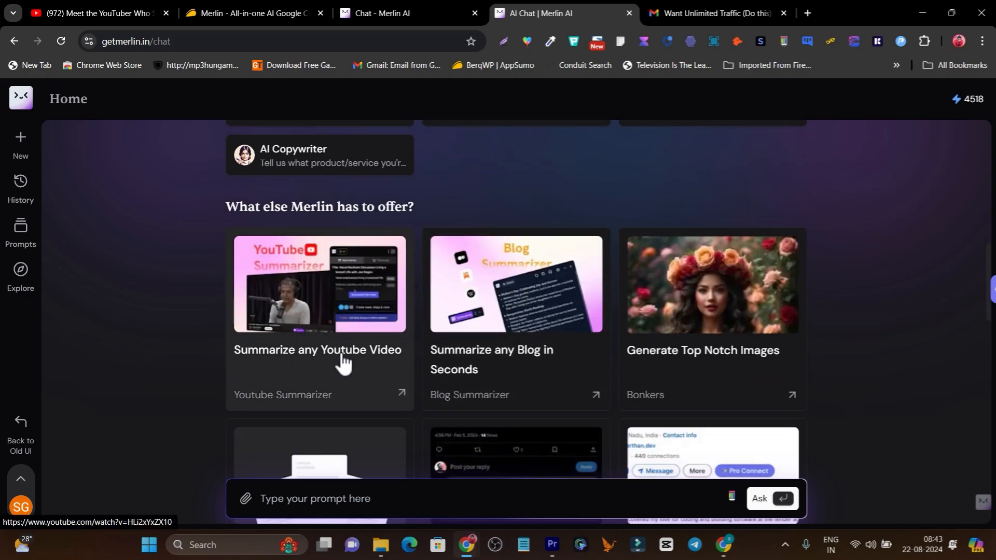
scroll(down, 3)
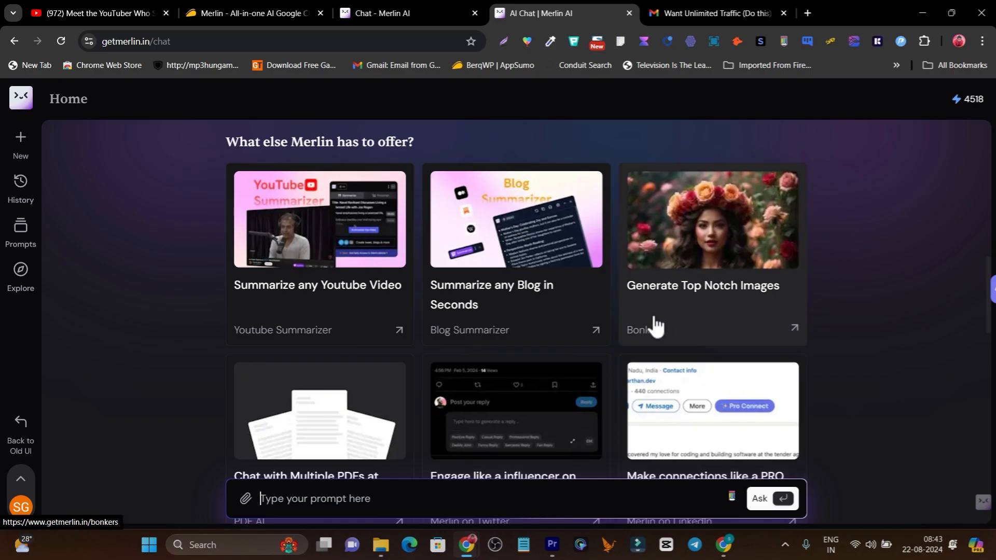
mouse_move(647, 351)
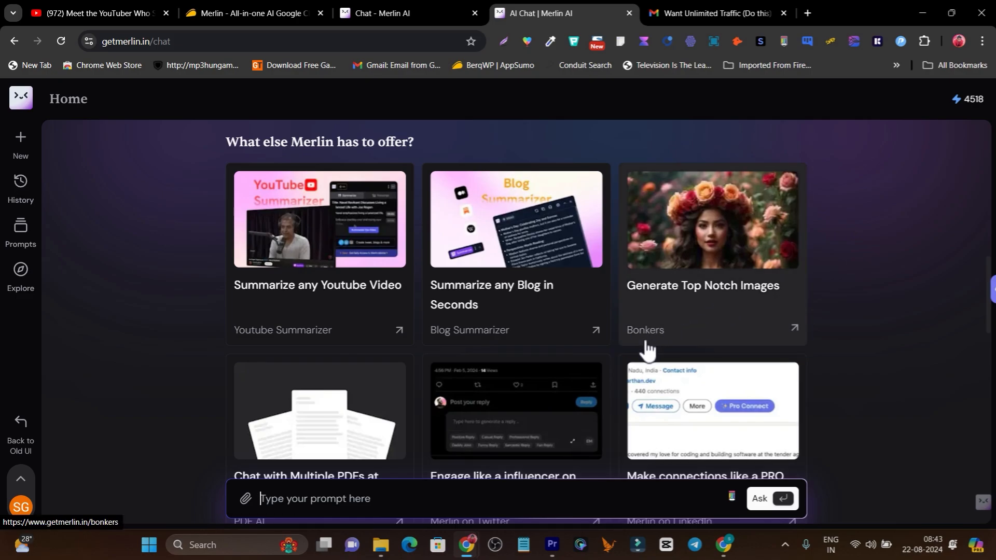
click(712, 242)
text(g)
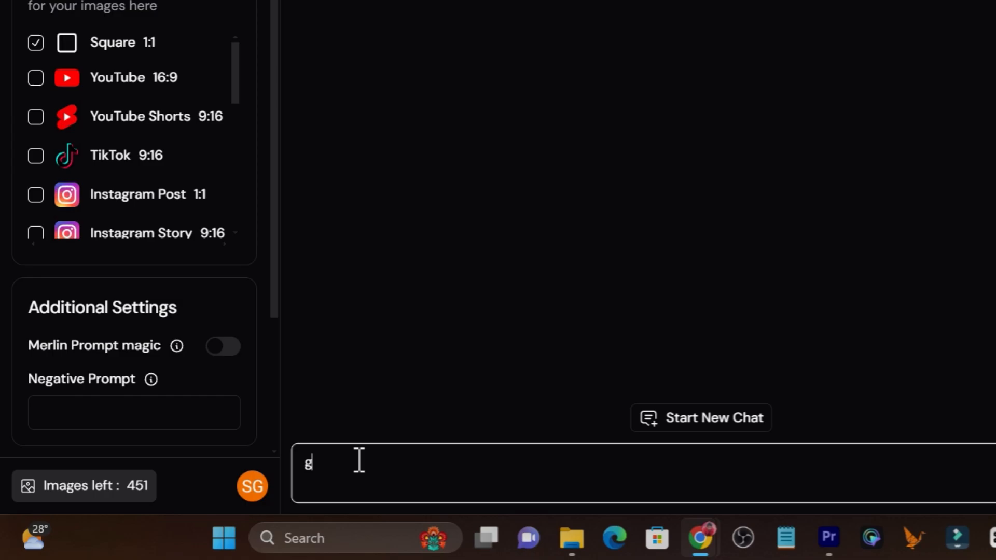
Step: Enter the prompt 'generate an image of piegon on moon with flowers' in the Bonkers prompt box
text(enea)
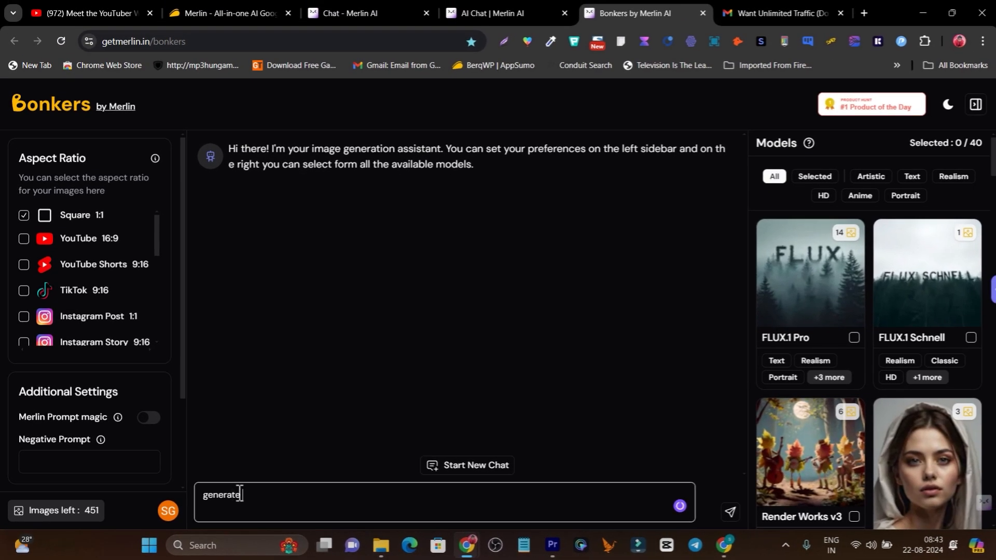
text(an image)
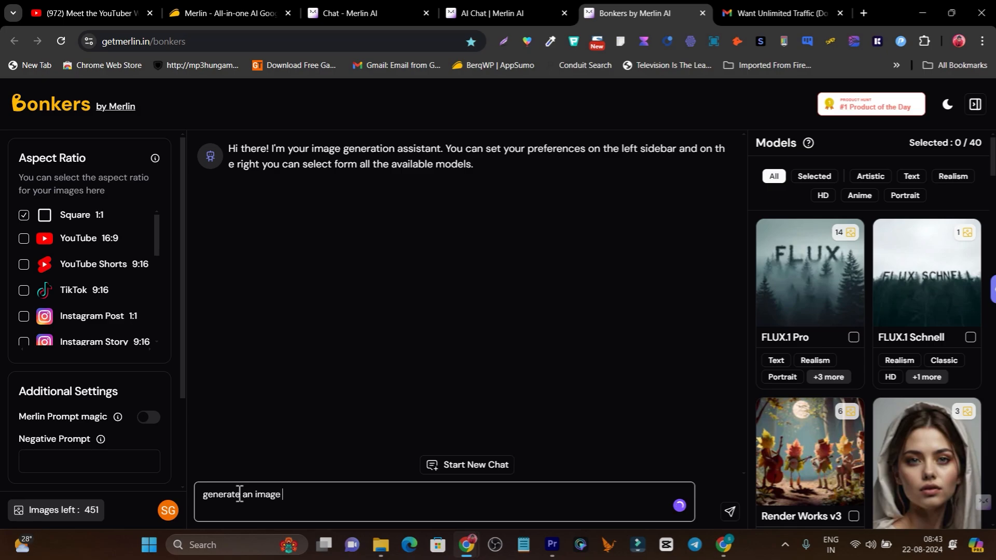
text(of pie)
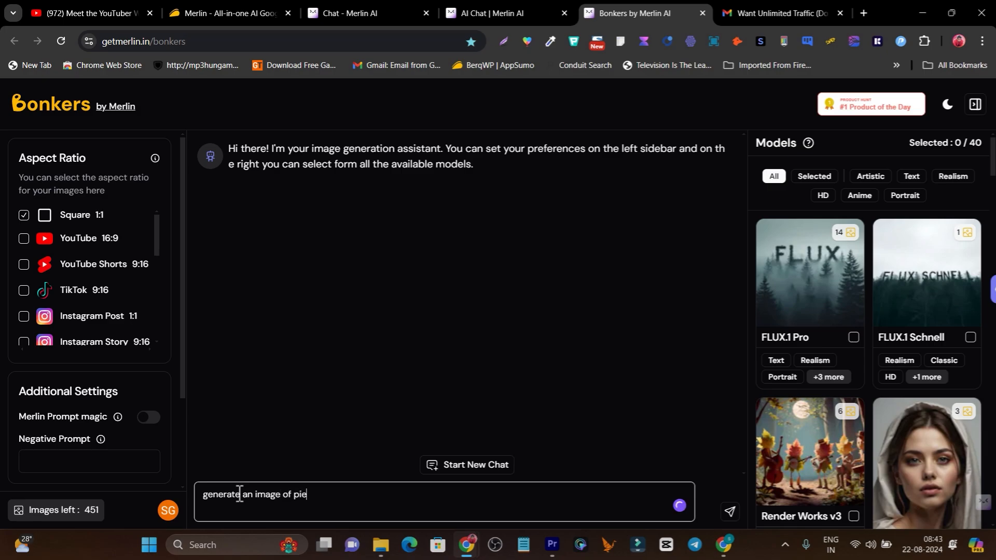
text(gon on moon)
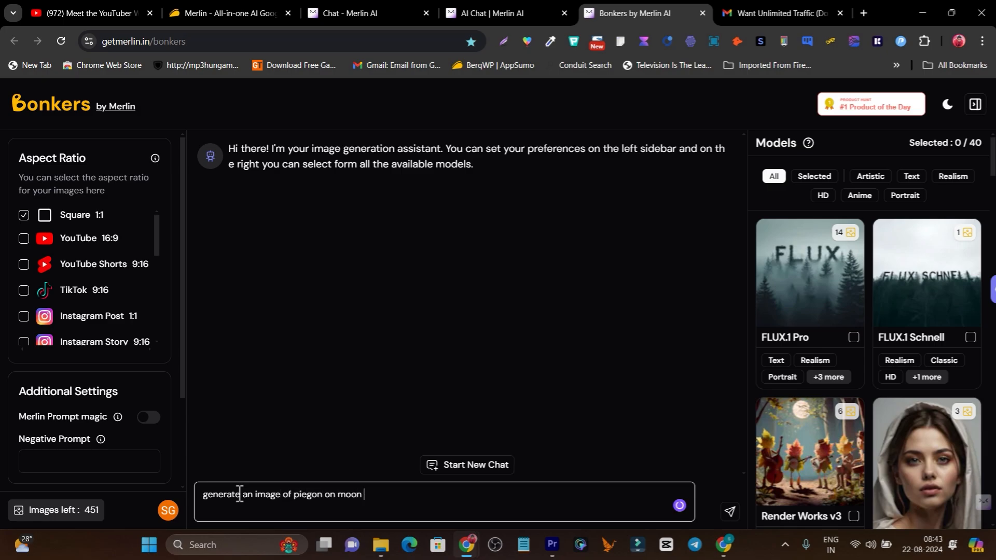
text(with flowe)
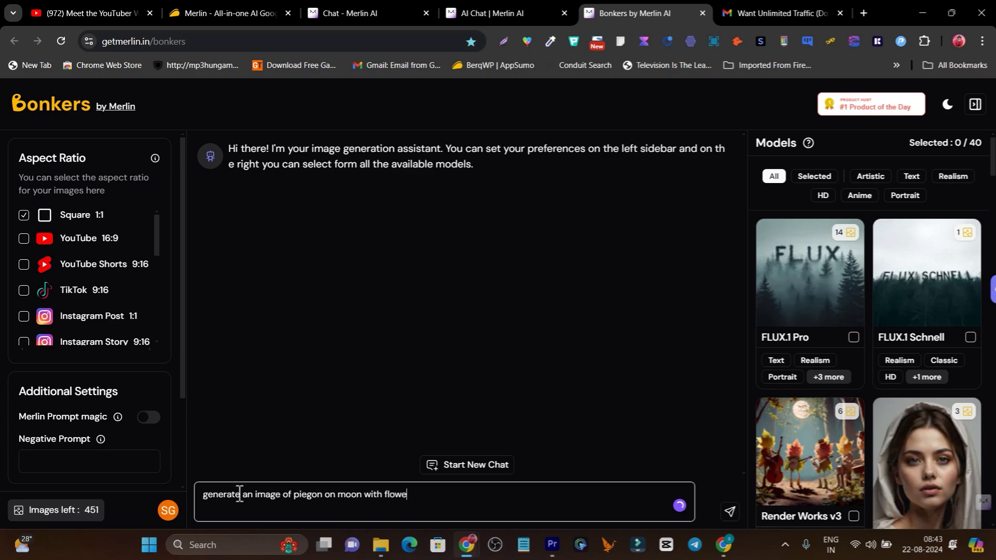
text(rs)
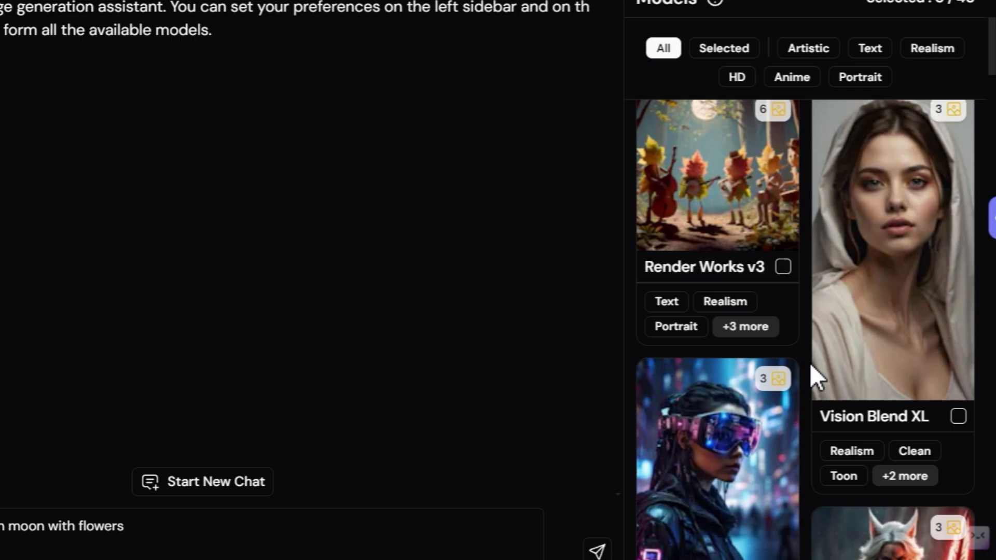
Step: Tick Render Works v3 alongside FLUX.1 Pro and FLUX.1 Schnell in the Models panel
scroll(up, 3)
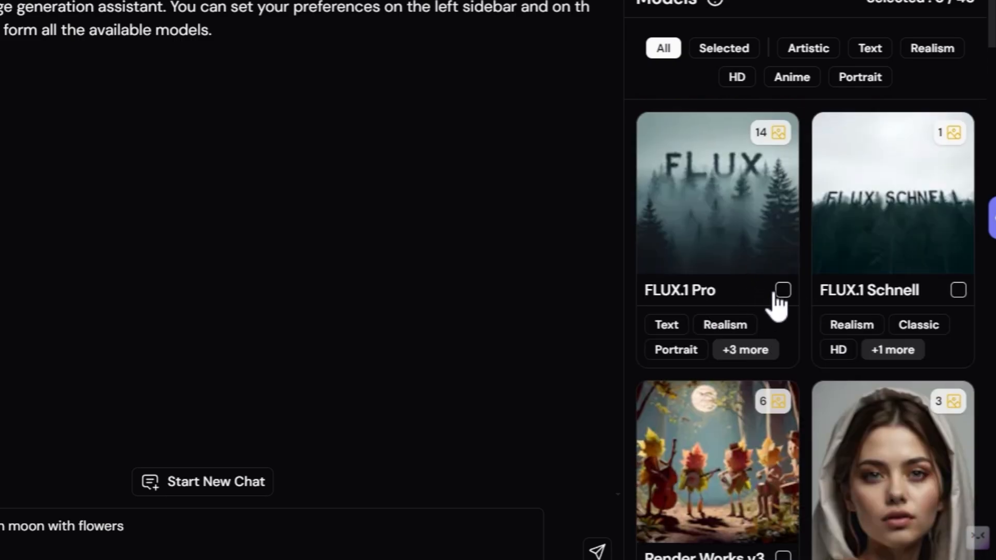
scroll(down, 3)
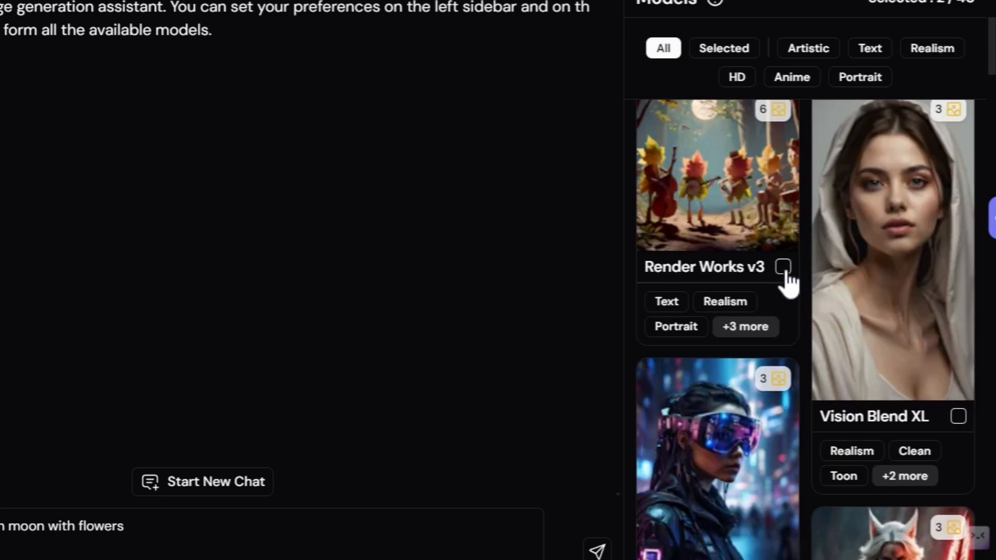
click(784, 267)
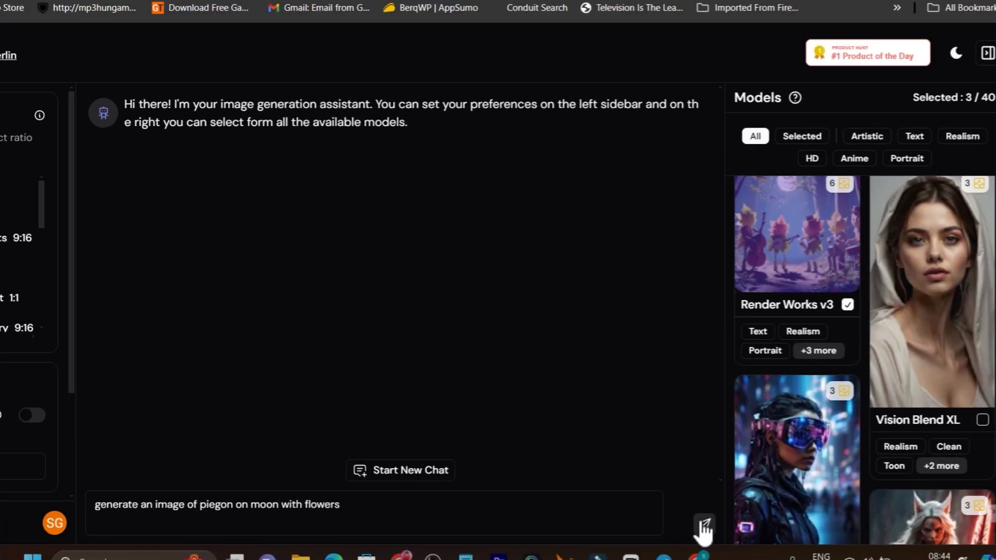
Step: Submit the pigeon-on-moon prompt and wait for the three model images to generate
click(702, 524)
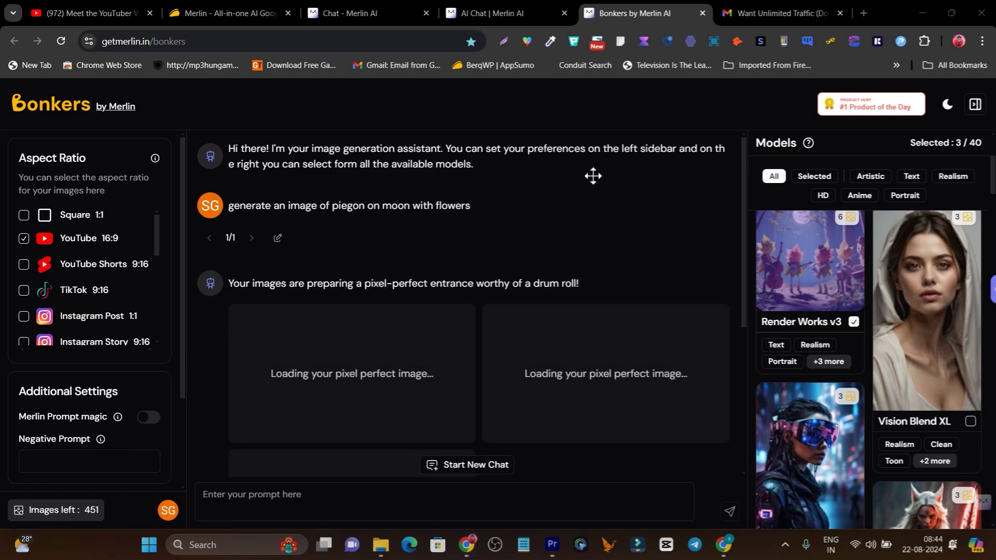
scroll(up, 3)
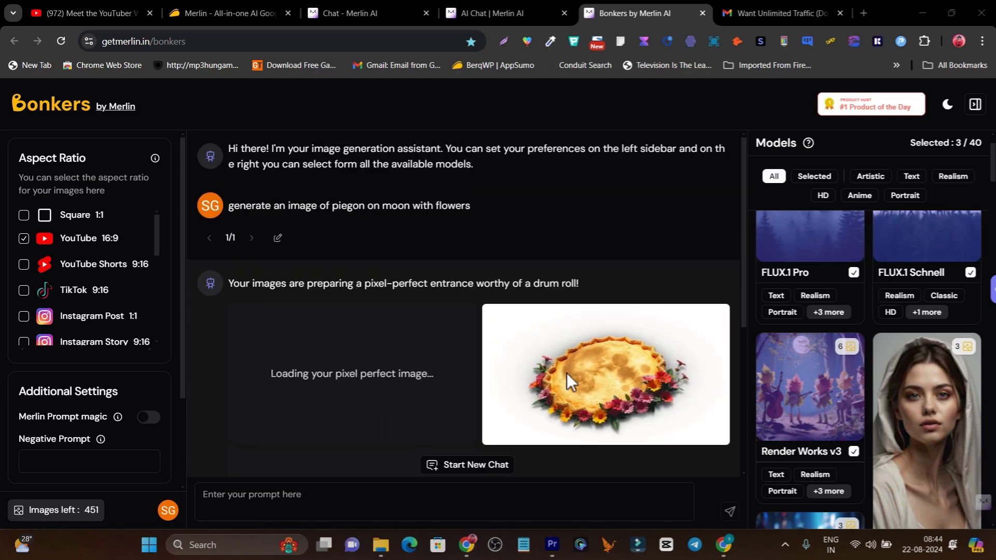
mouse_move(293, 325)
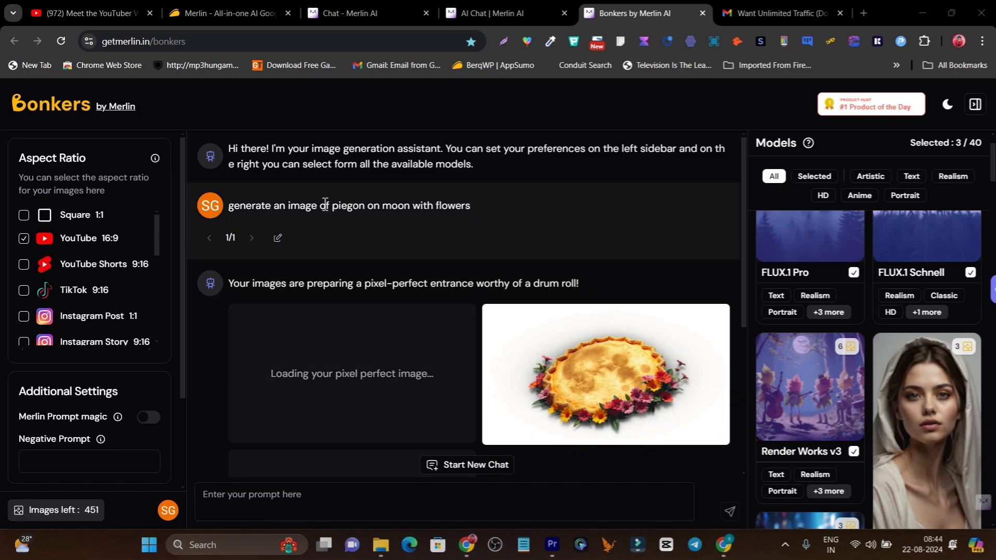
double_click(343, 206)
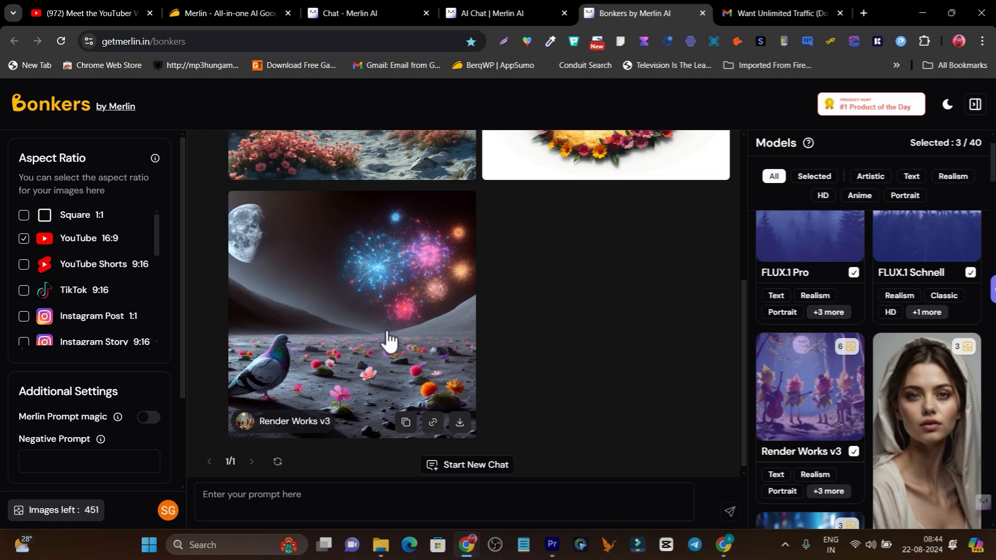
Step: Scroll through the generated images from FLUX.1 Pro, FLUX.1 Schnell and Render Works v3
scroll(up, 3)
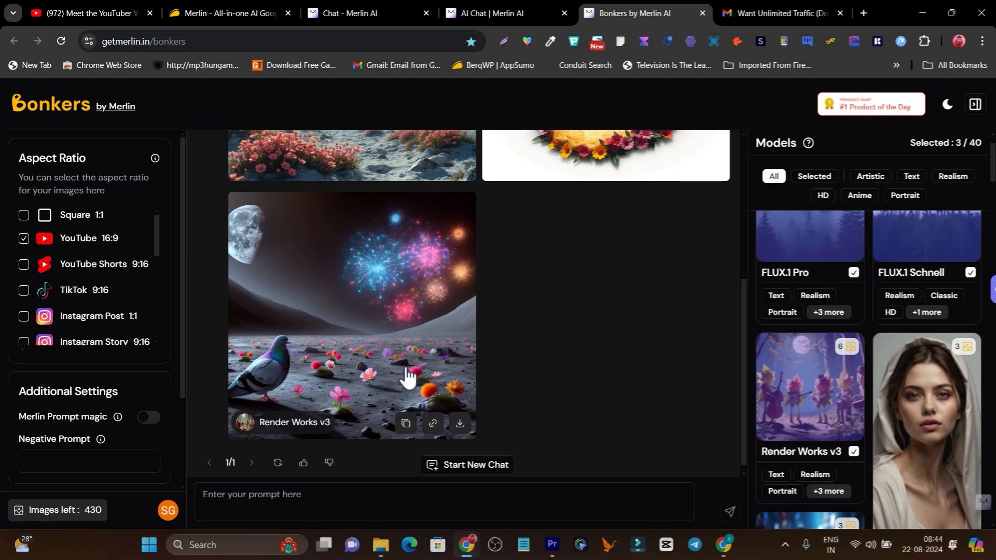
scroll(up, 3)
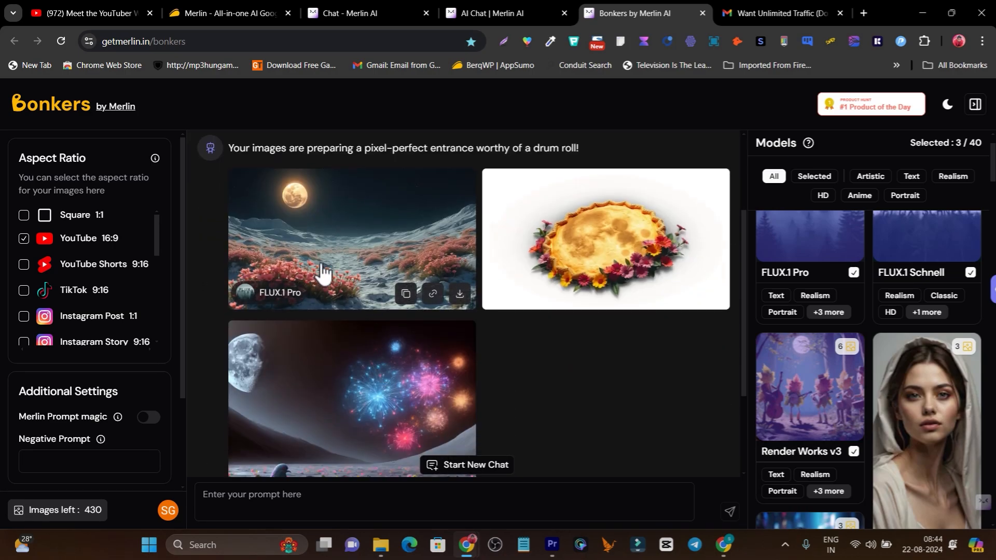
scroll(down, 3)
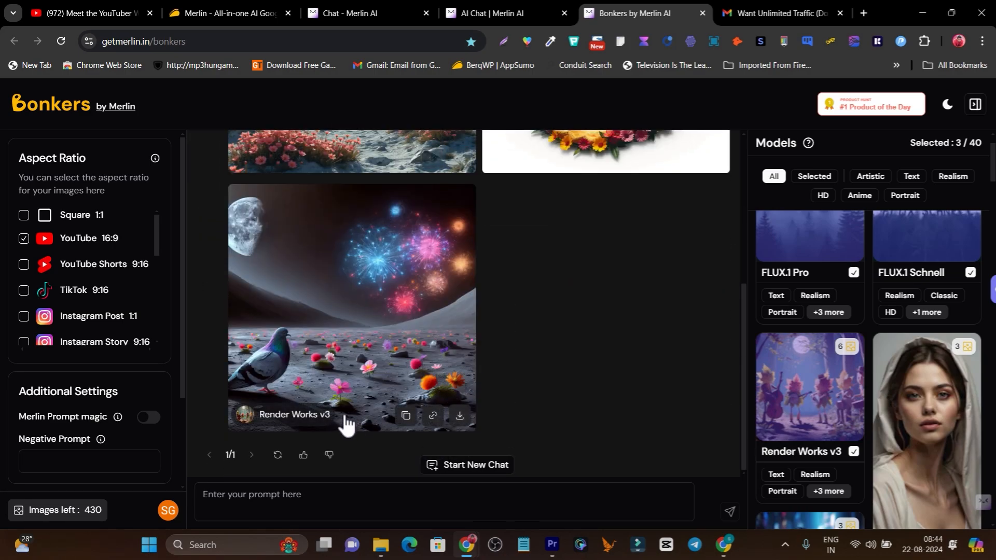
scroll(down, 3)
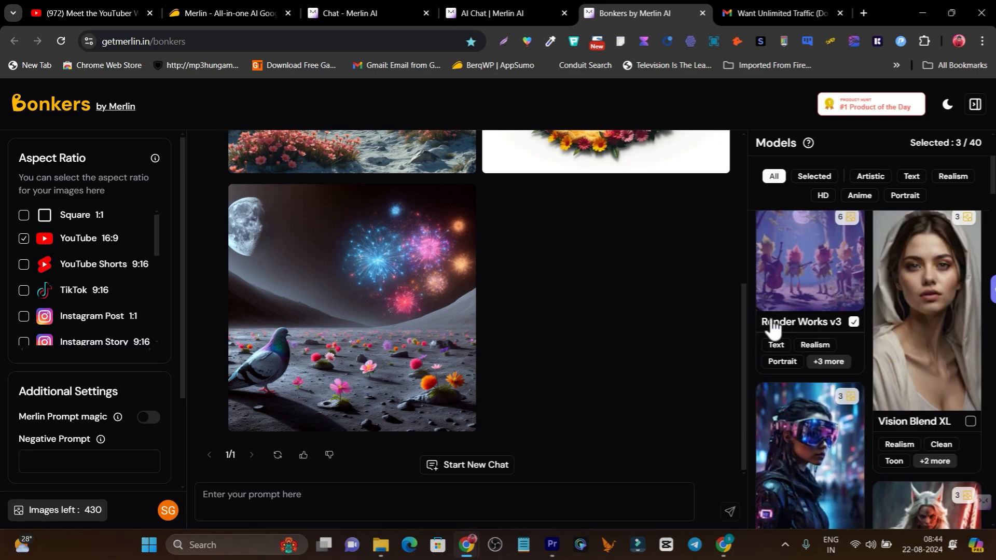
mouse_move(814, 321)
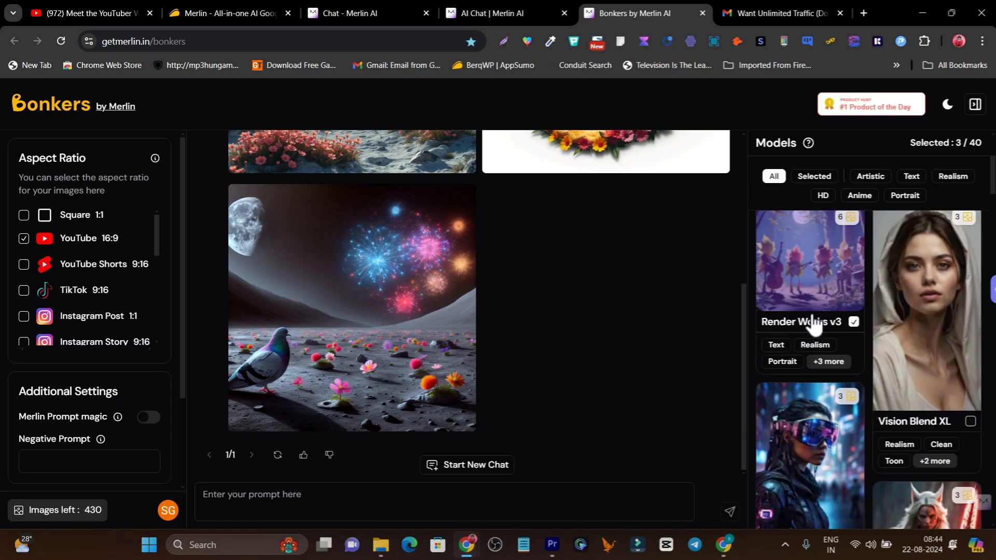
scroll(up, 3)
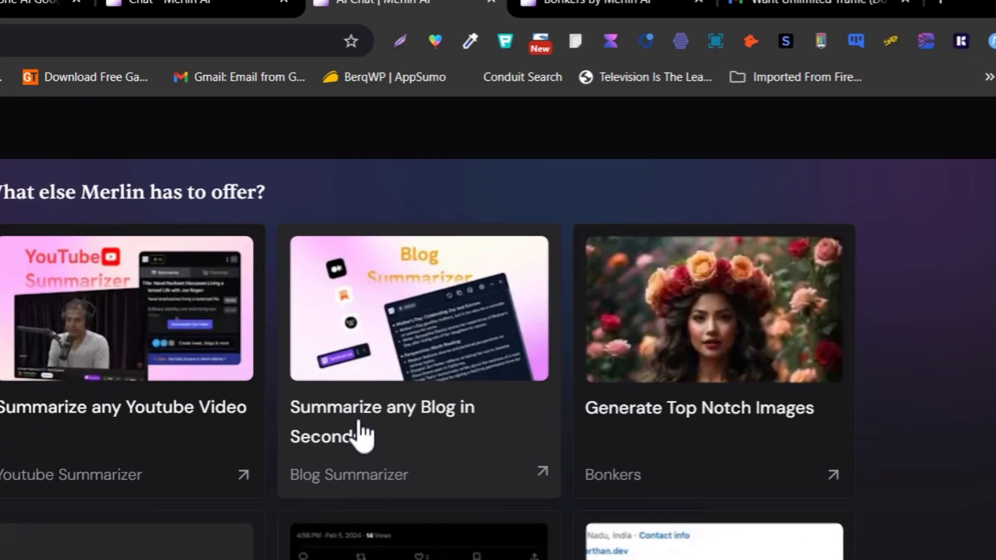
mouse_move(682, 416)
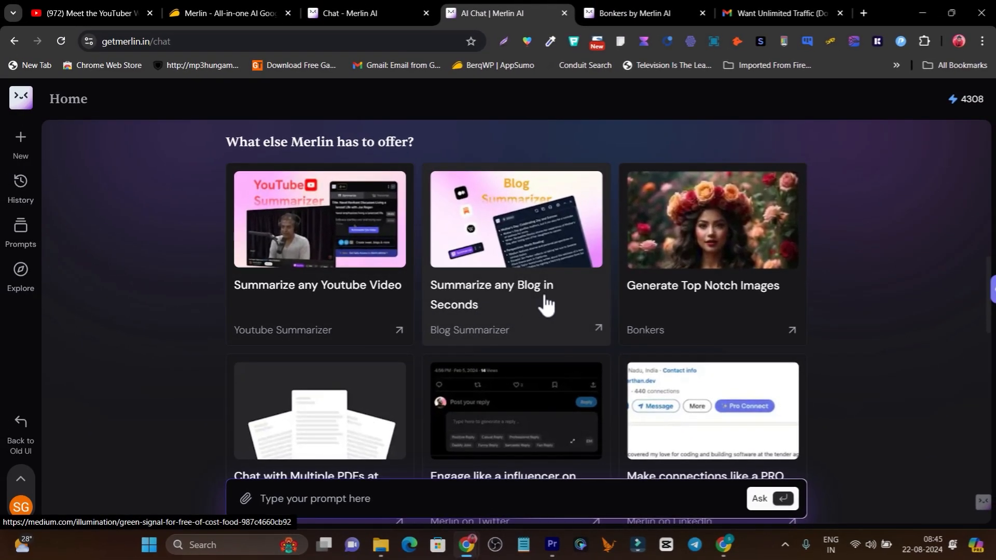
scroll(down, 3)
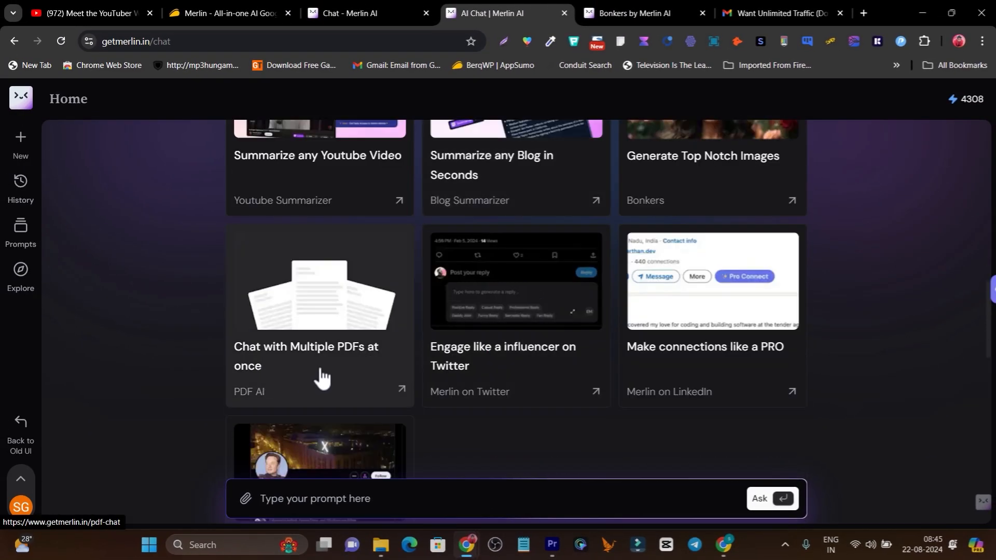
mouse_move(582, 360)
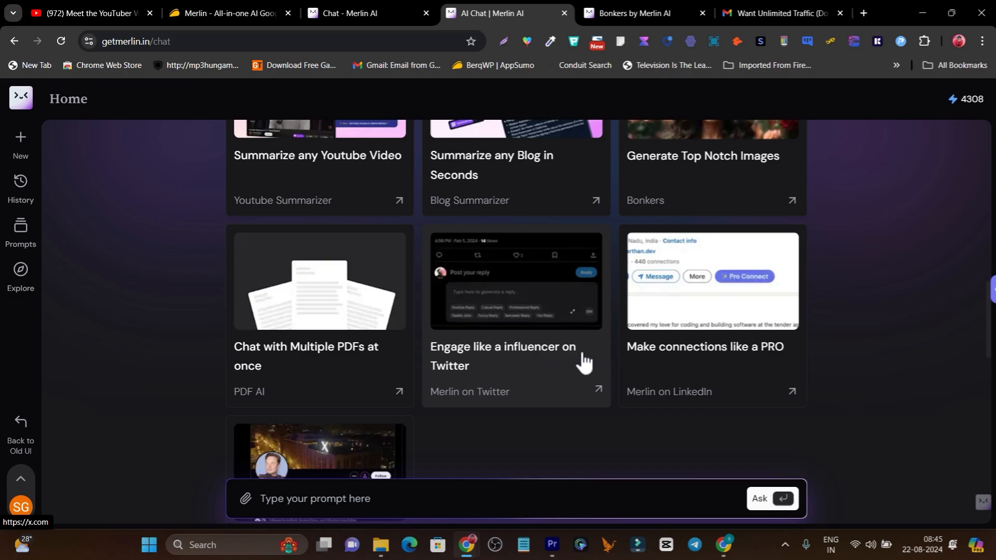
scroll(down, 3)
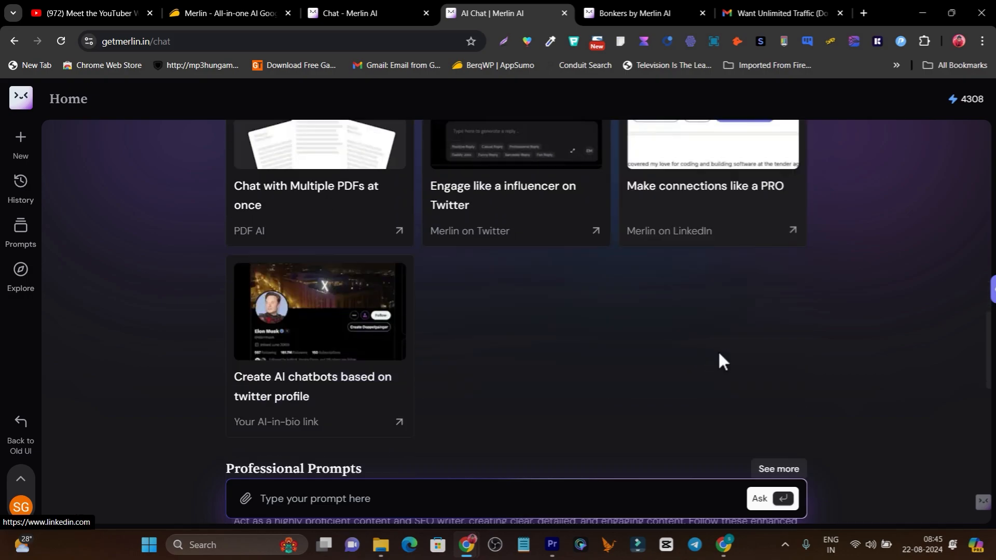
scroll(down, 3)
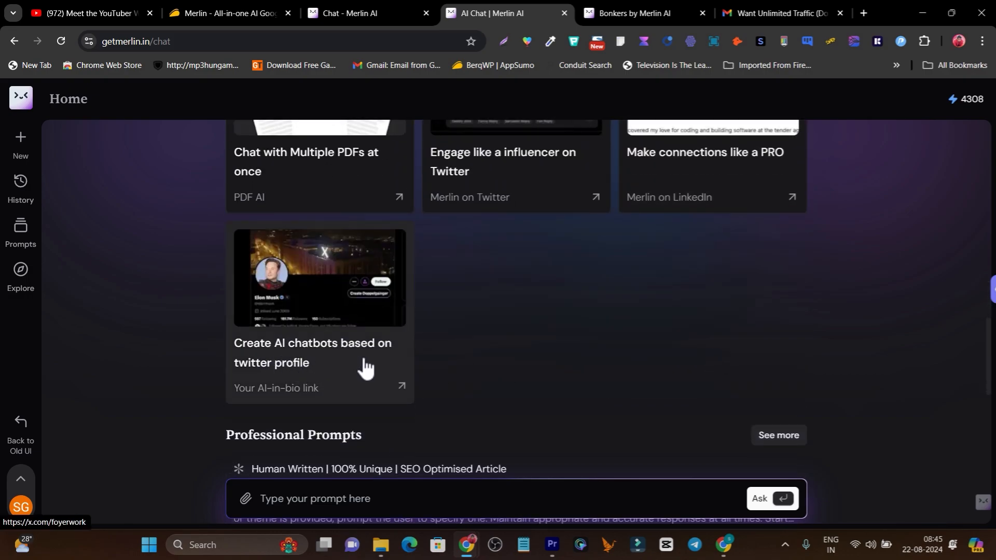
scroll(down, 3)
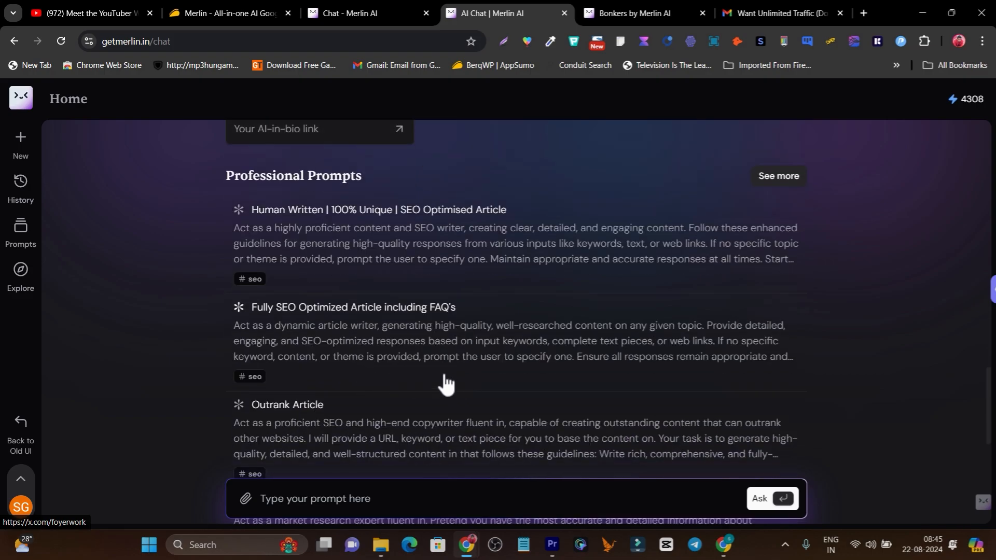
scroll(up, 3)
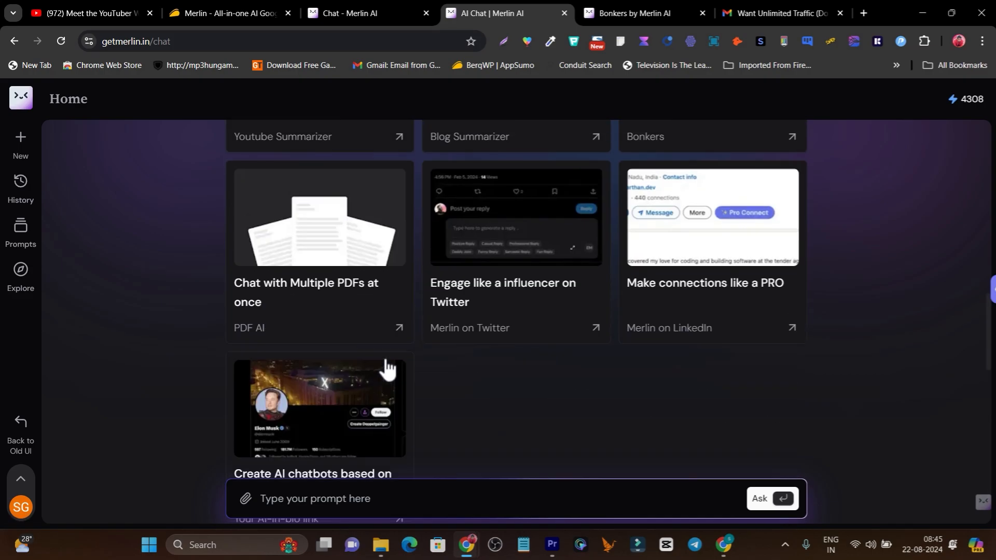
scroll(up, 3)
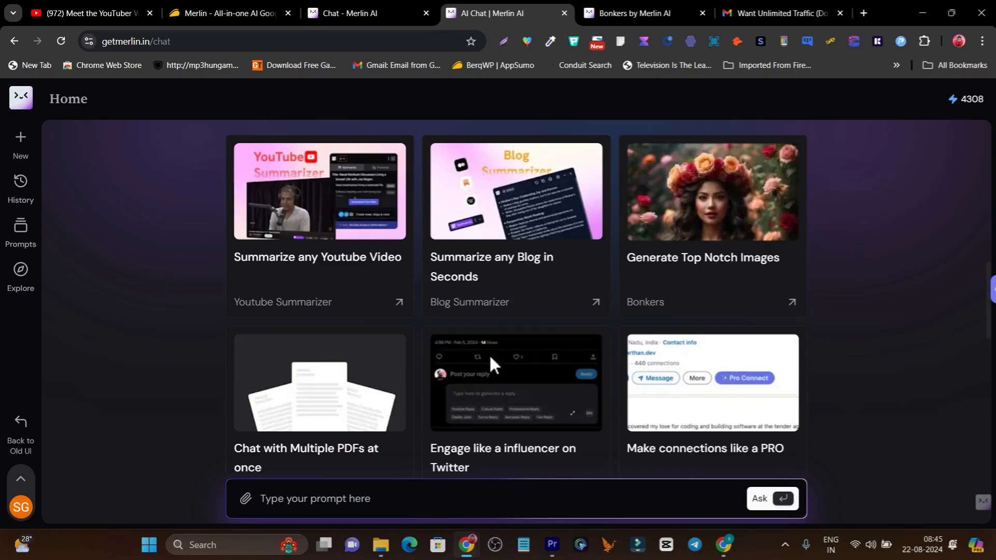
scroll(up, 3)
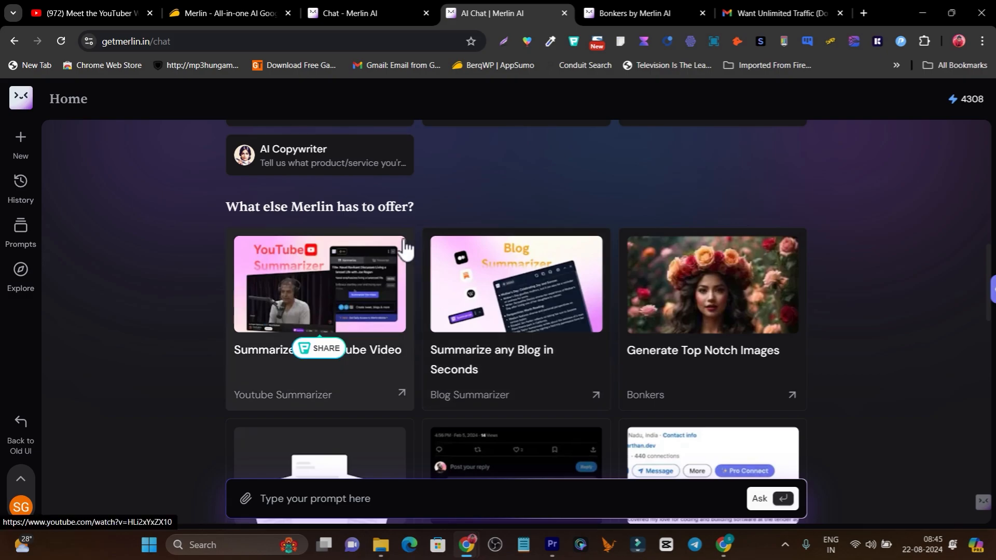
mouse_move(446, 249)
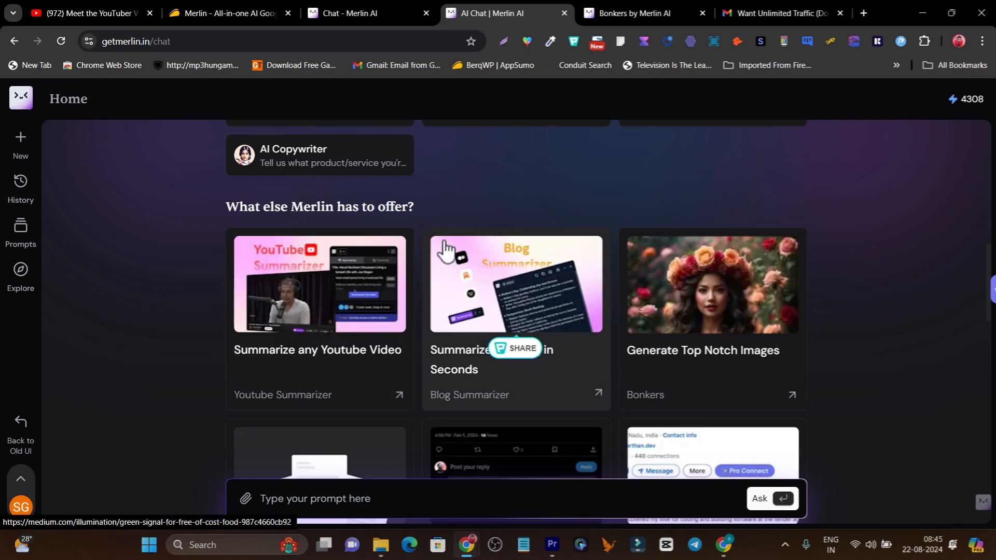
mouse_move(422, 251)
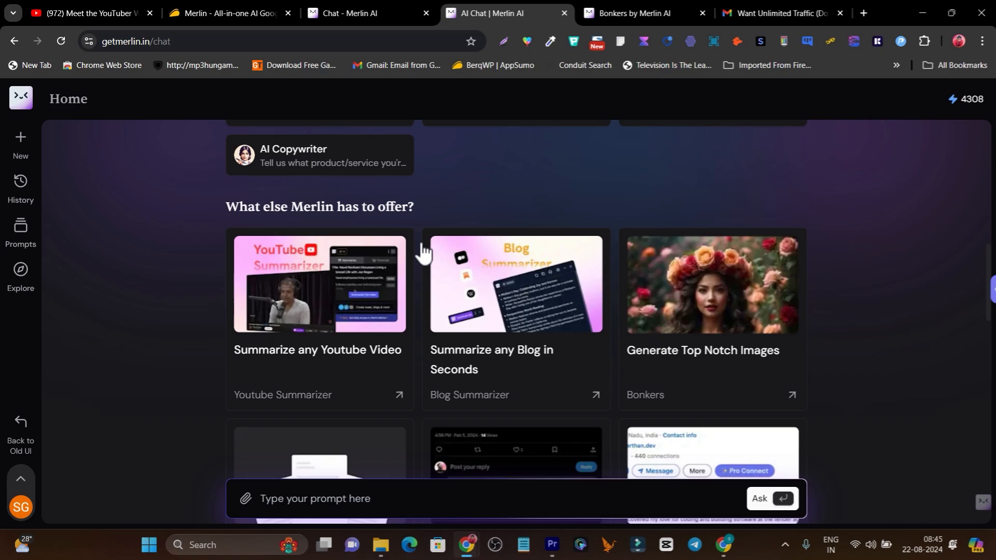
scroll(up, 3)
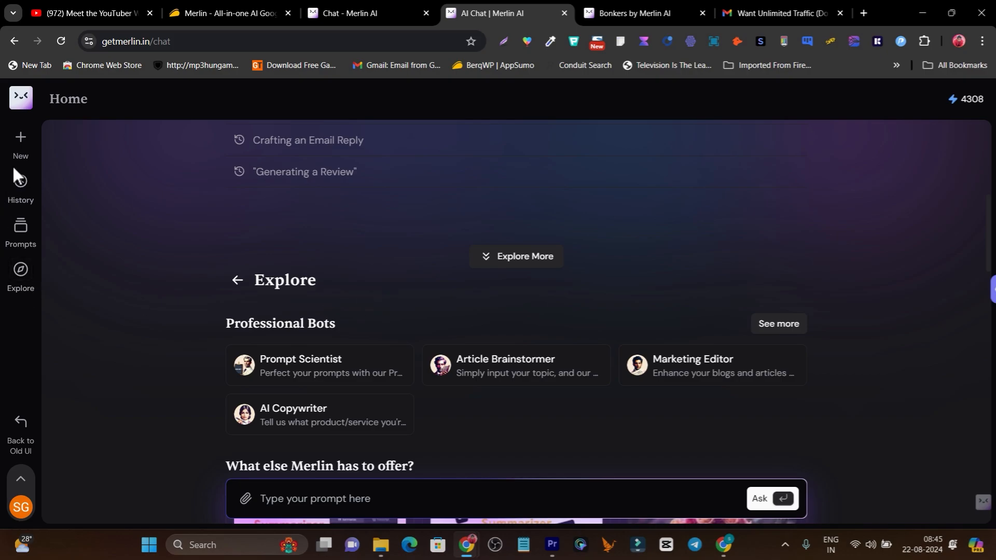
Step: Return to the AppSumo Merlin page showing the $69 lifetime deal
click(640, 12)
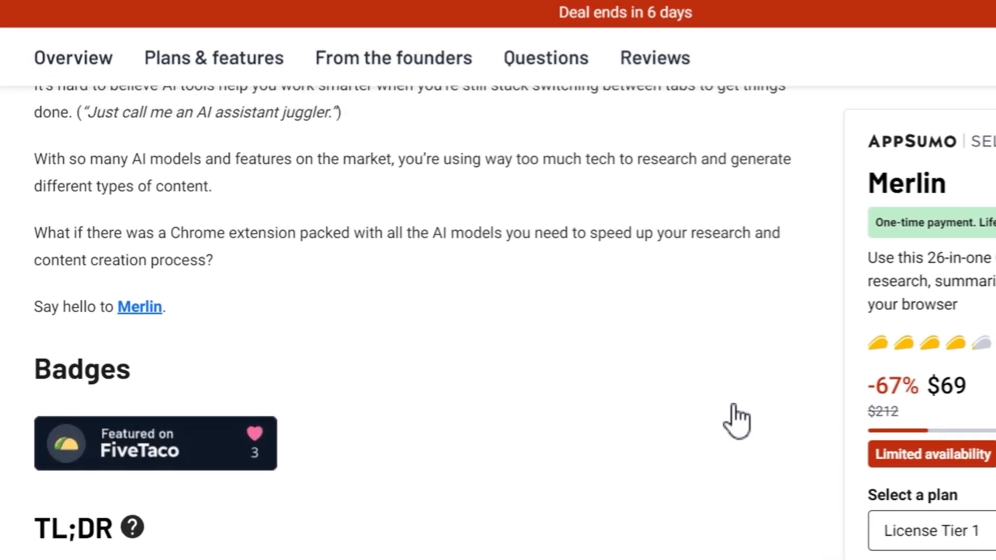
scroll(up, 3)
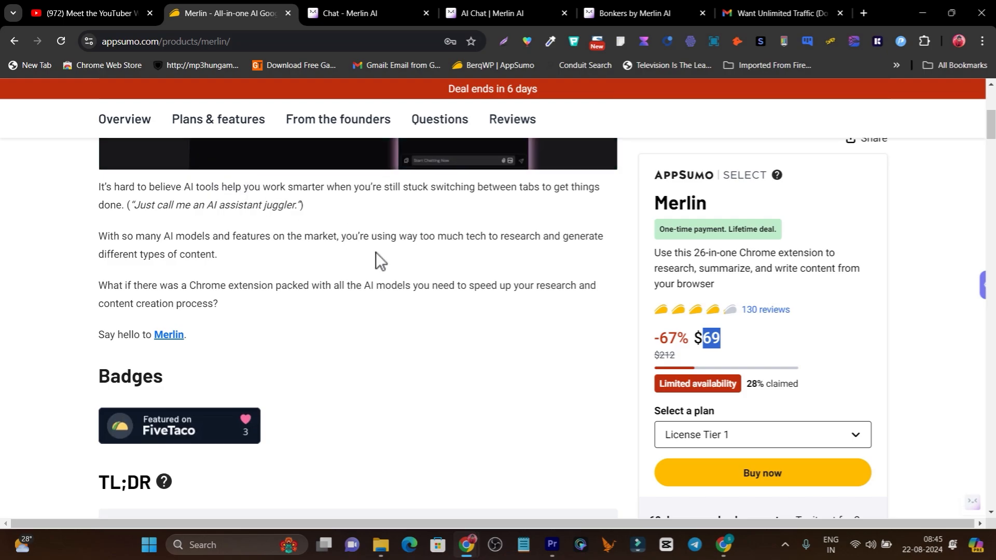
scroll(down, 3)
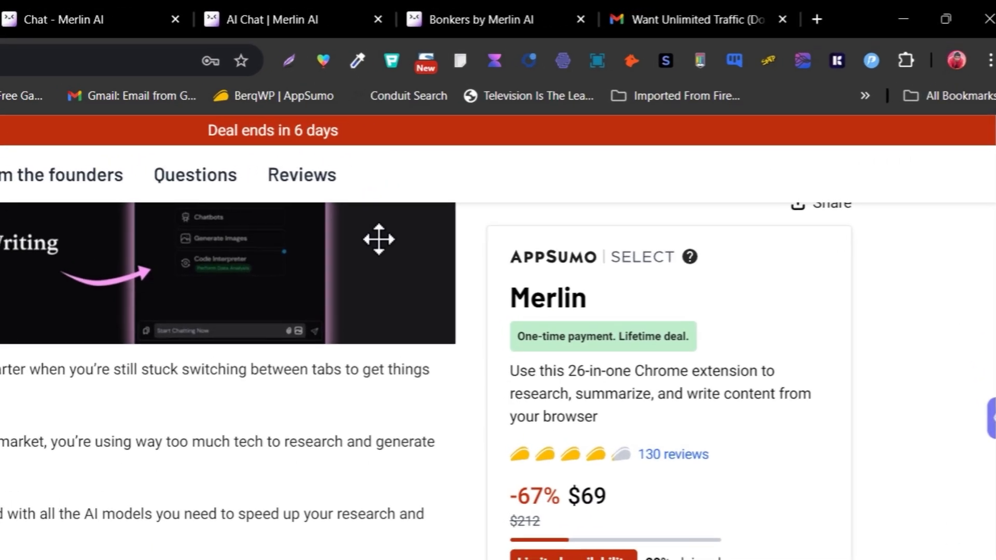
scroll(down, 3)
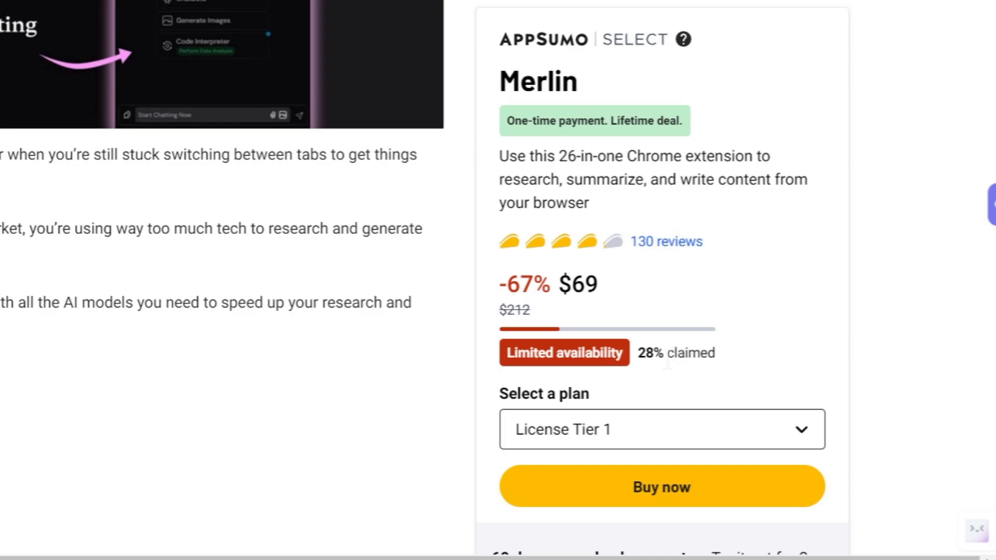
Step: Highlight the 28% claimed figure and browse to the Overview video
double_click(649, 353)
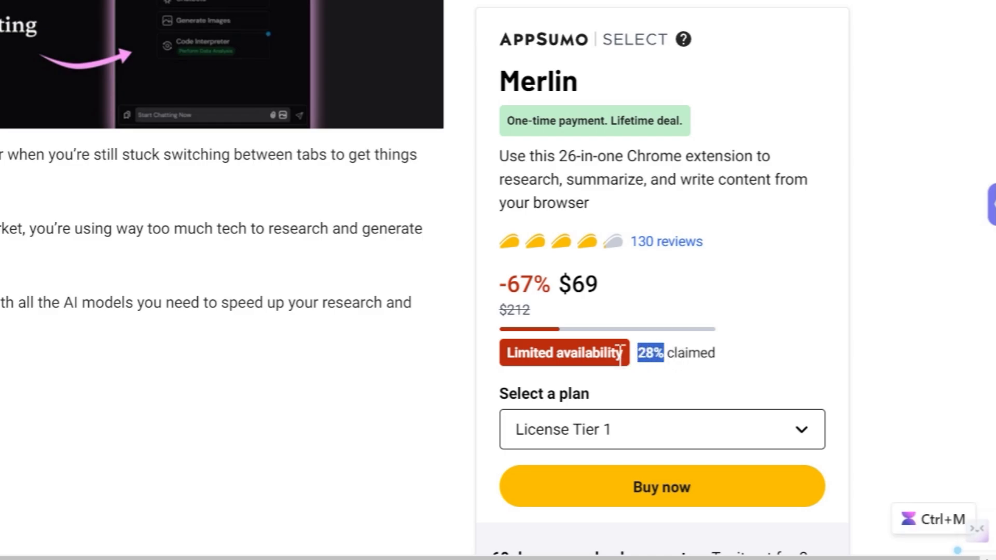
mouse_move(355, 337)
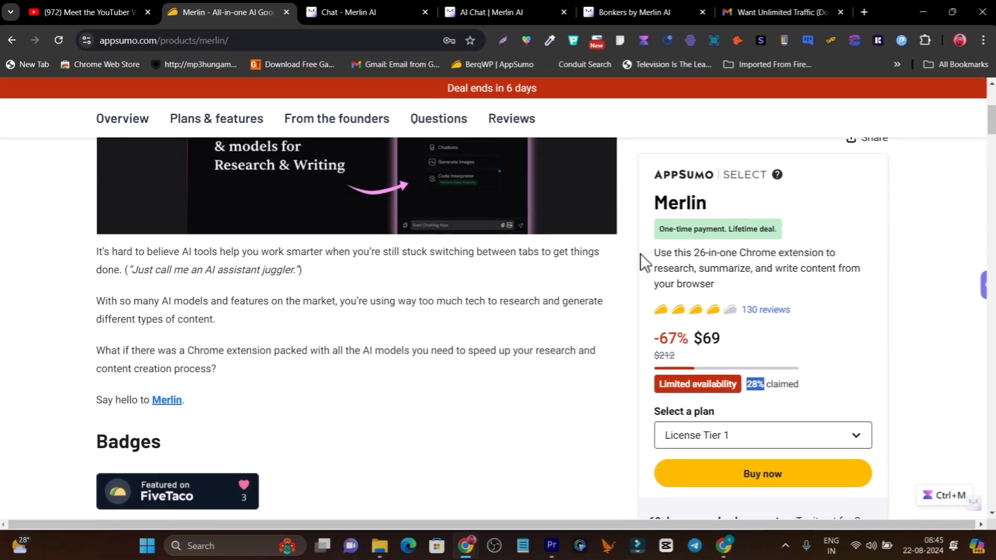
mouse_move(634, 391)
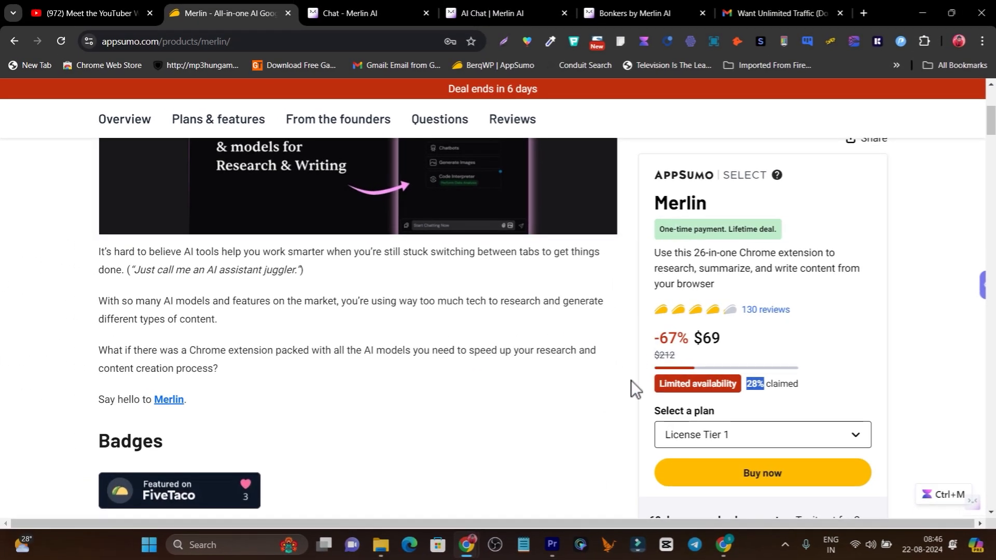
scroll(down, 3)
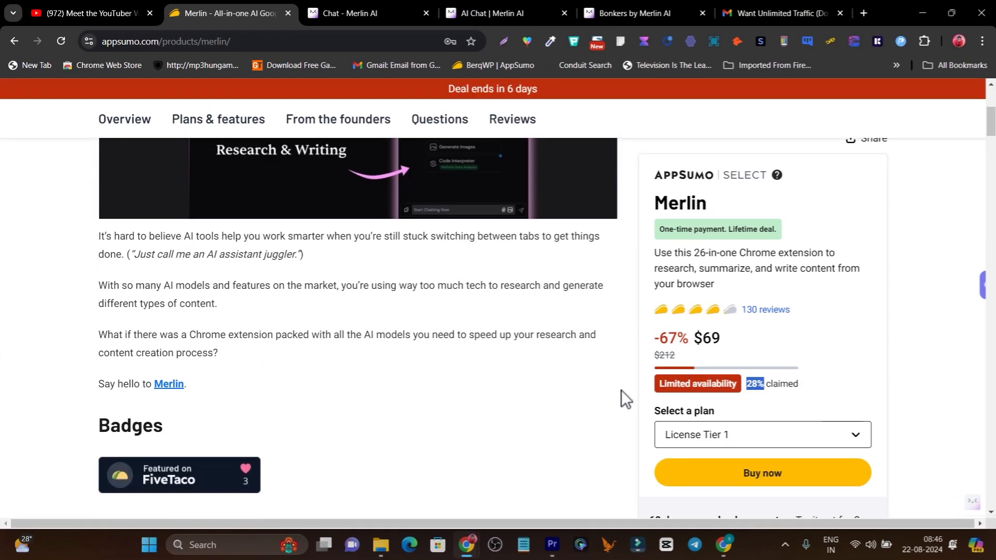
scroll(up, 3)
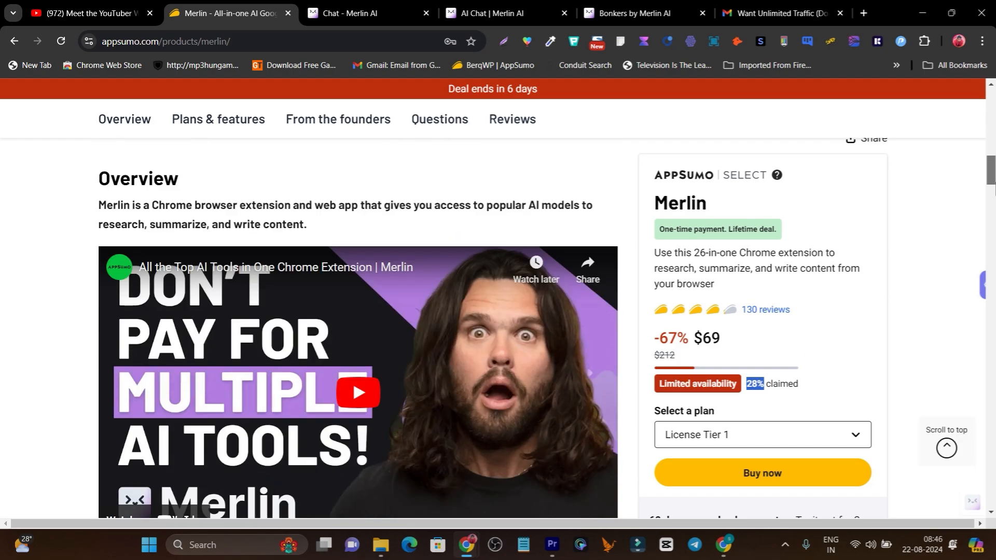
Step: Show the Plans & features section with the three Merlin license tiers and their prices
click(218, 120)
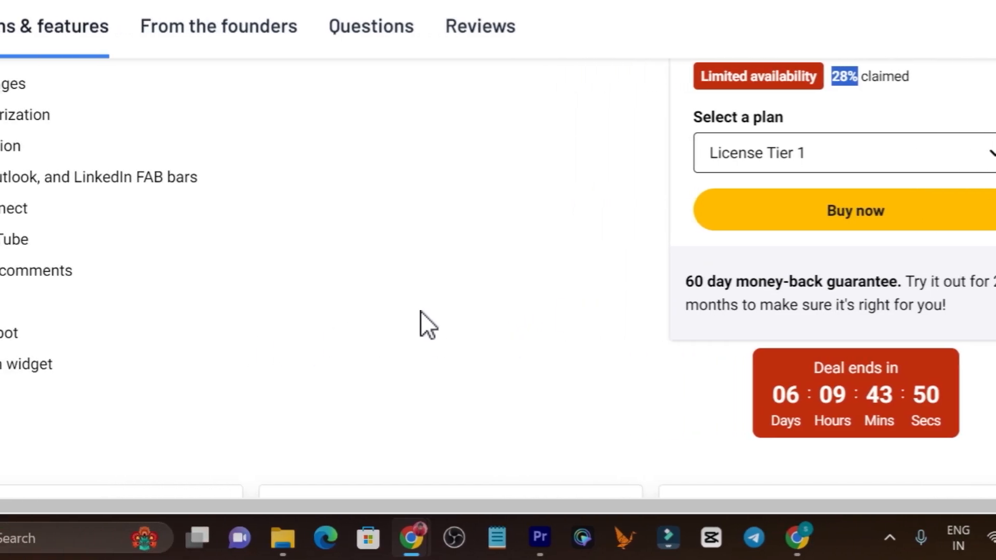
scroll(down, 3)
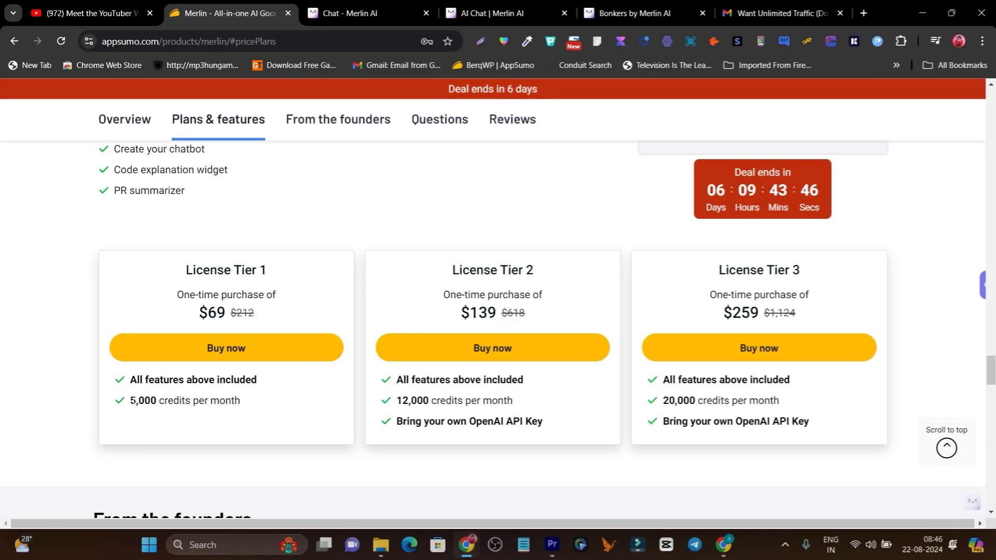
Step: Check Merlin AI's usage panel showing 4308 of 5000 queries left, renewing 4th September
click(502, 12)
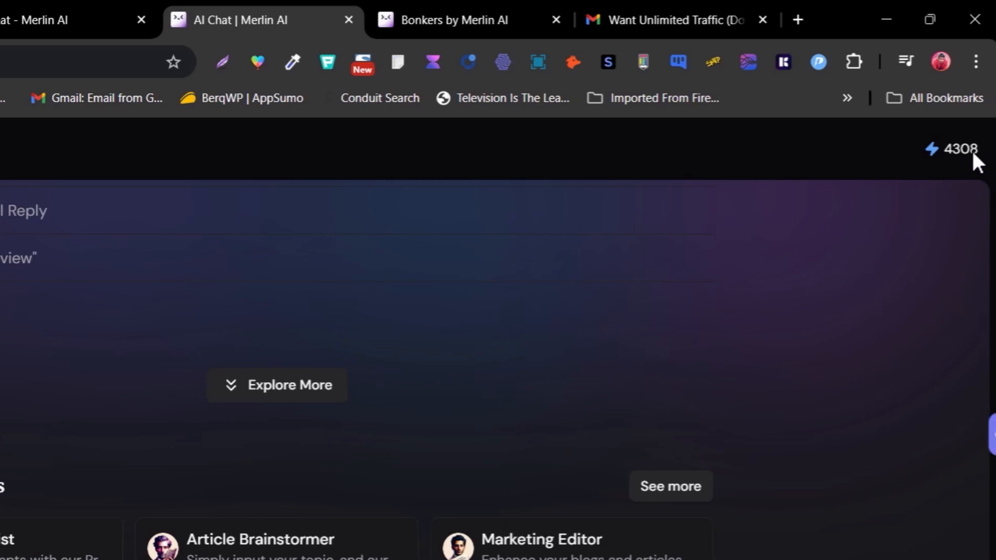
click(951, 149)
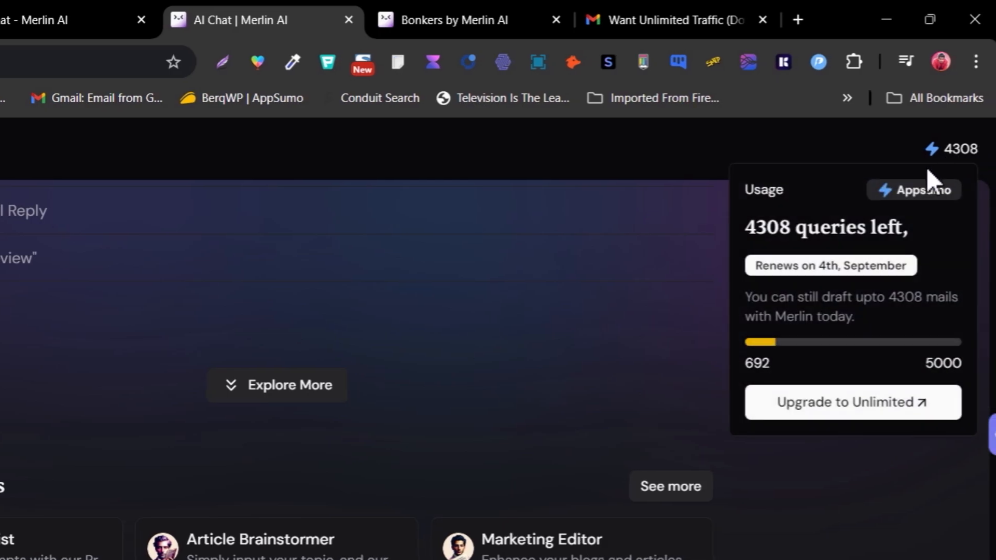
mouse_move(318, 162)
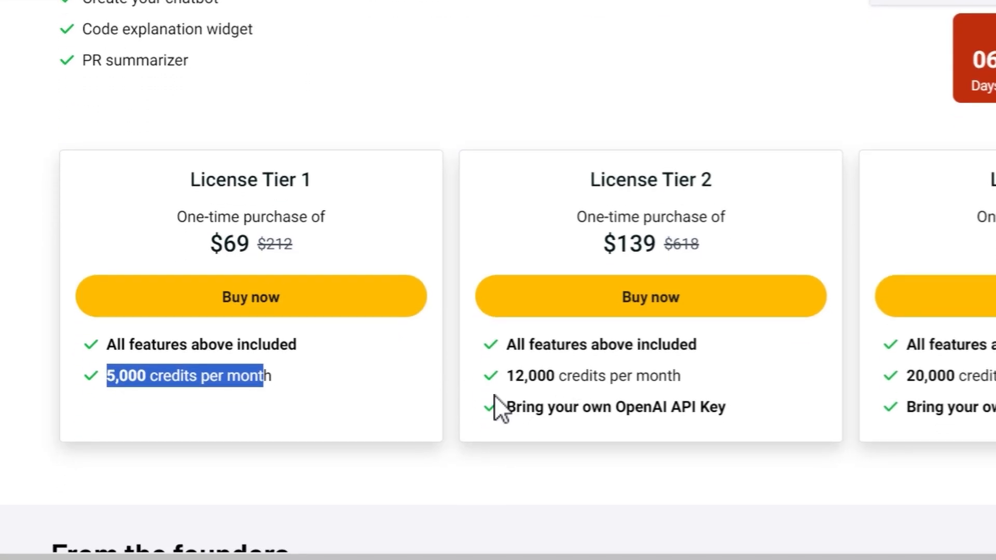
scroll(down, 3)
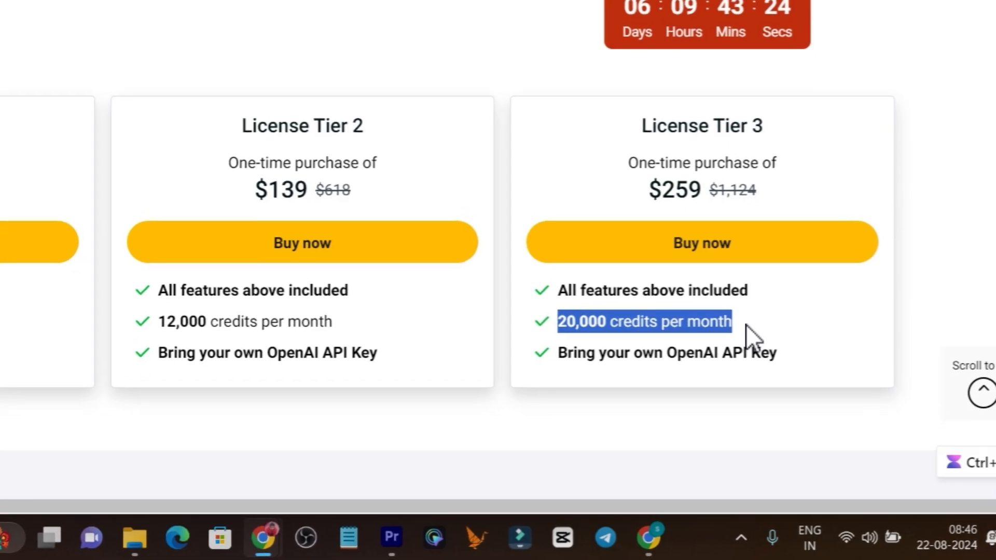
scroll(left, 3)
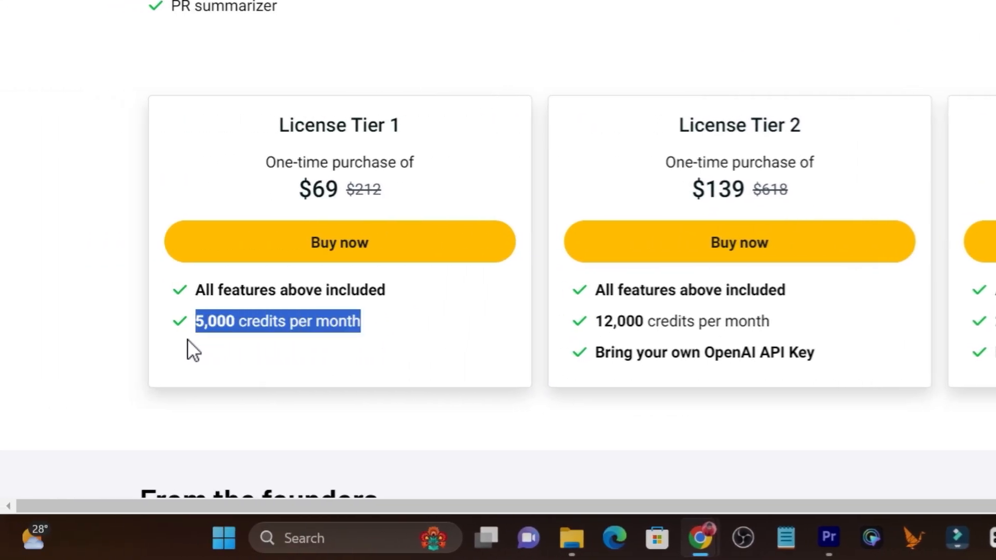
mouse_move(206, 355)
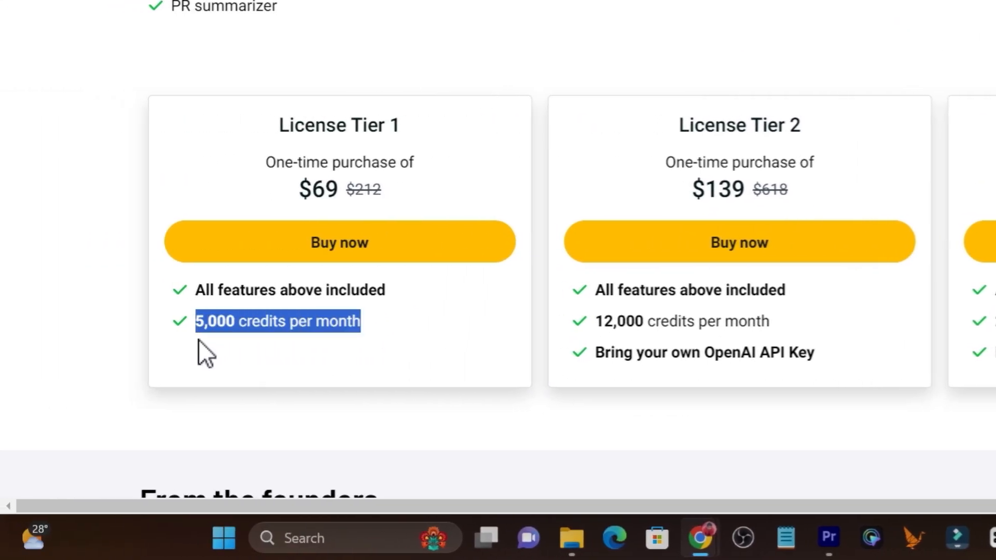
scroll(up, 3)
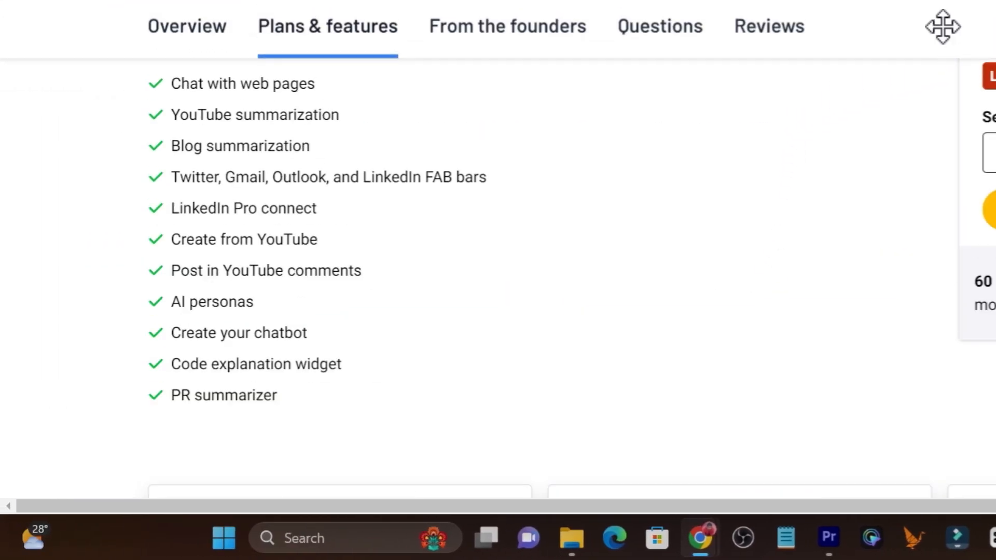